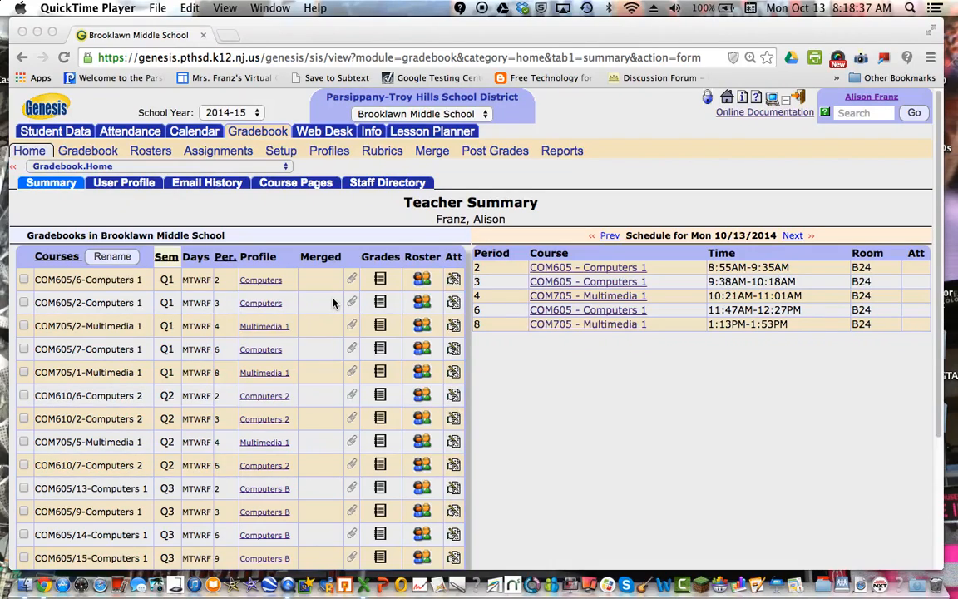
mouse_move(385, 248)
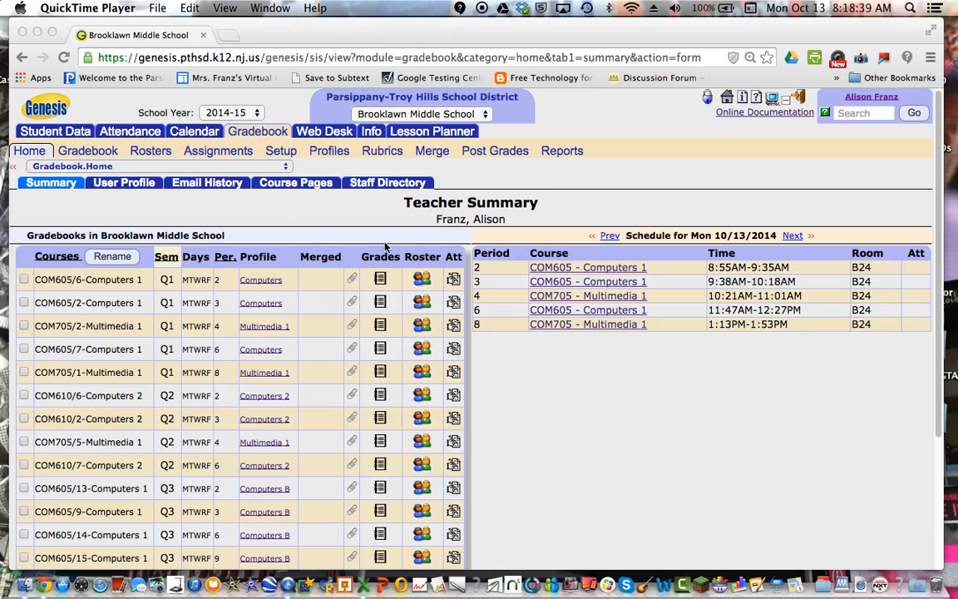
mouse_move(382, 248)
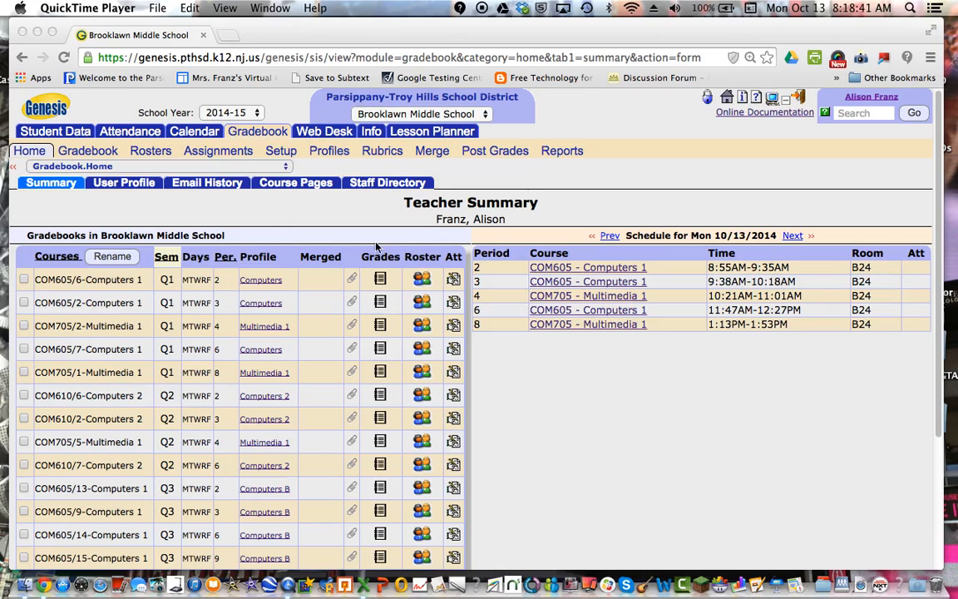
mouse_move(293, 190)
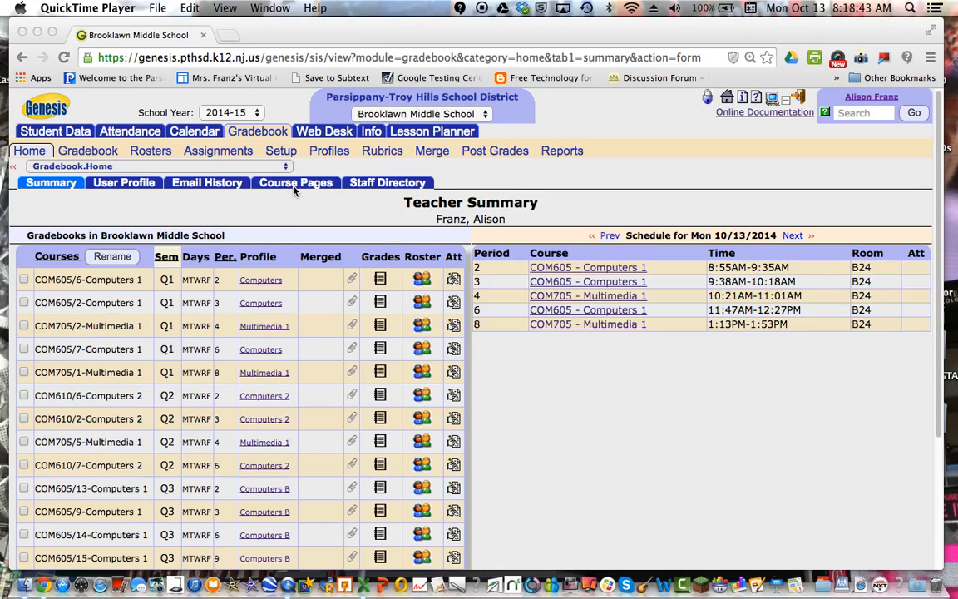
Move from the Teacher Summary page to the Course Pages sub-tab.
left_click(295, 182)
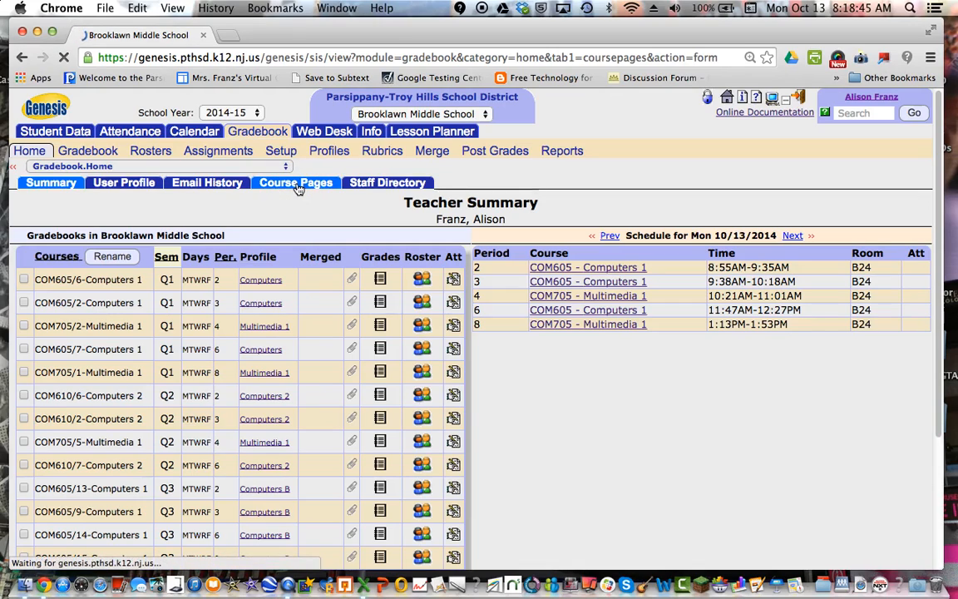
Load the Brooklawn Middle School course pages table and scroll through its courses.
left_click(295, 182)
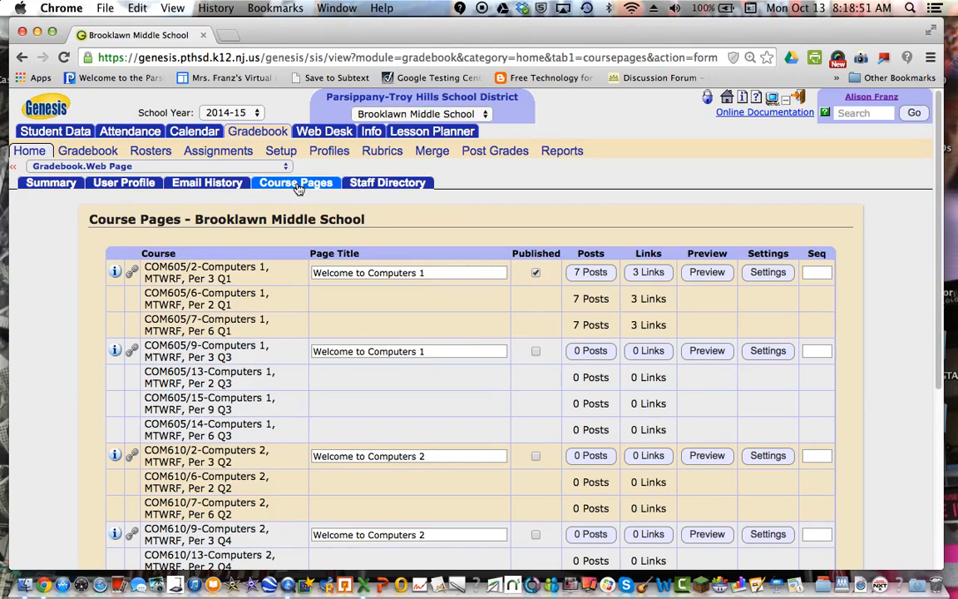
mouse_move(941, 164)
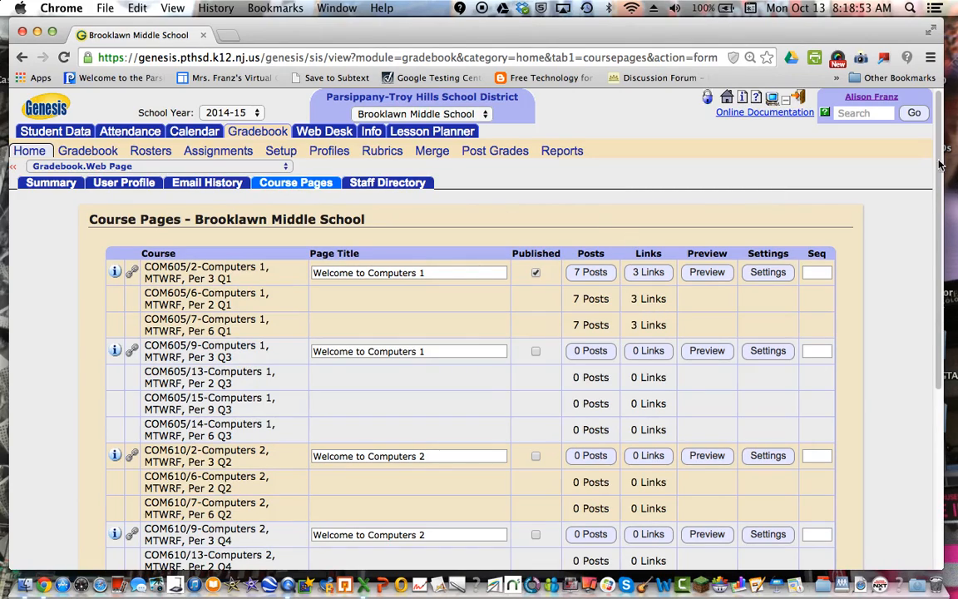
scroll("down", 3)
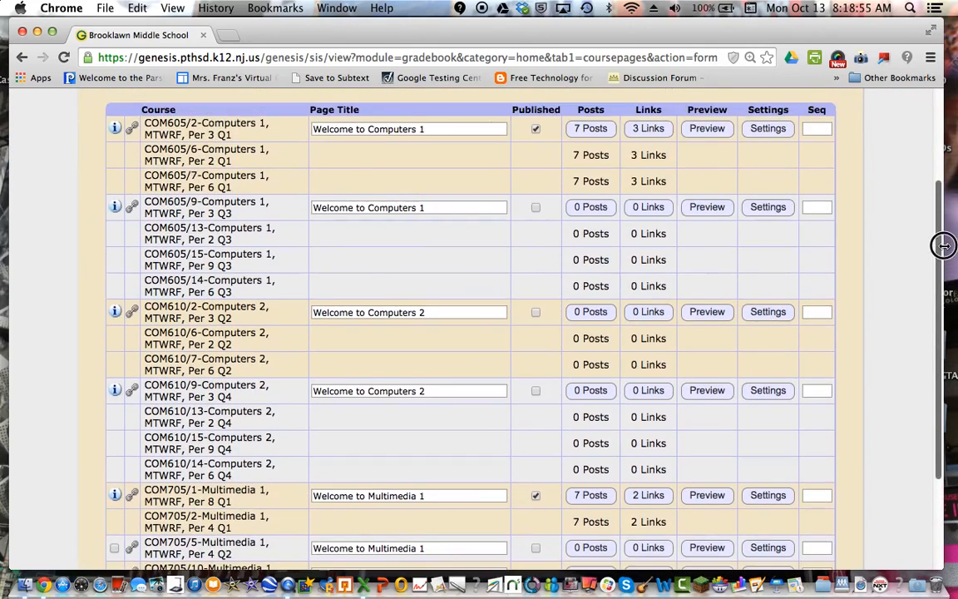
scroll("up", 3)
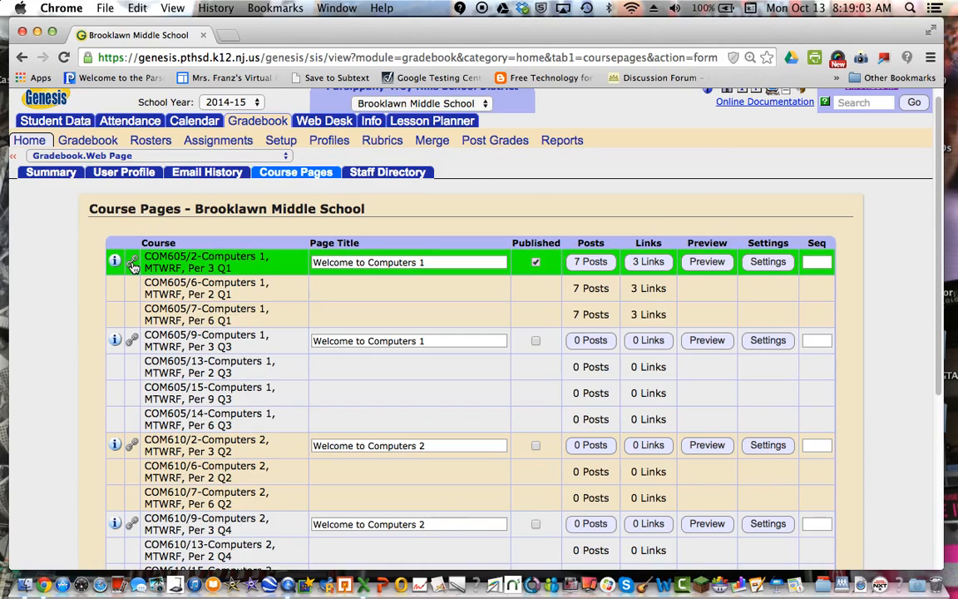
mouse_move(133, 262)
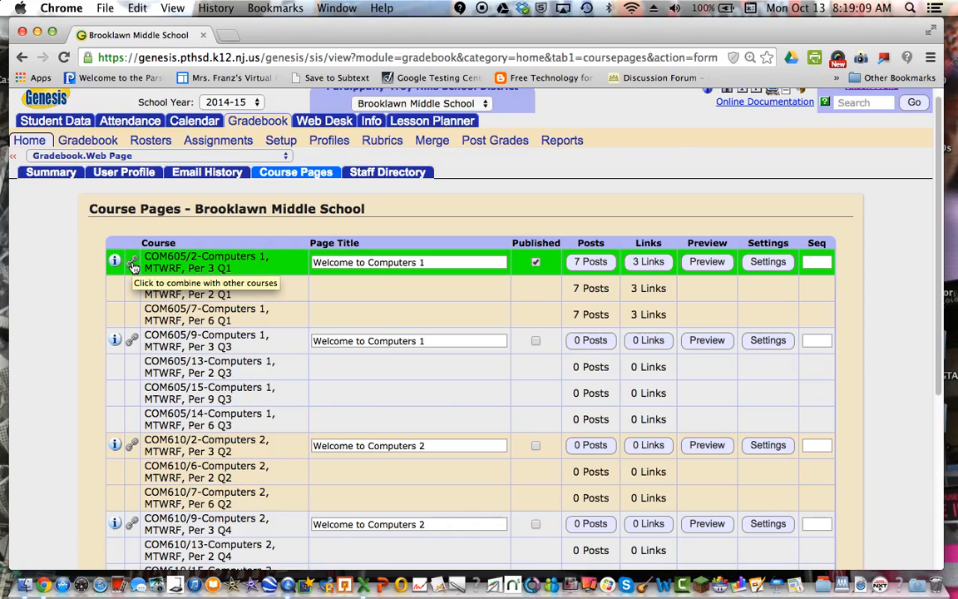
Check COM605/2-Computers 1's combined courses (COM605/6, /7), cancel unchanged, and open its preview.
left_click(133, 264)
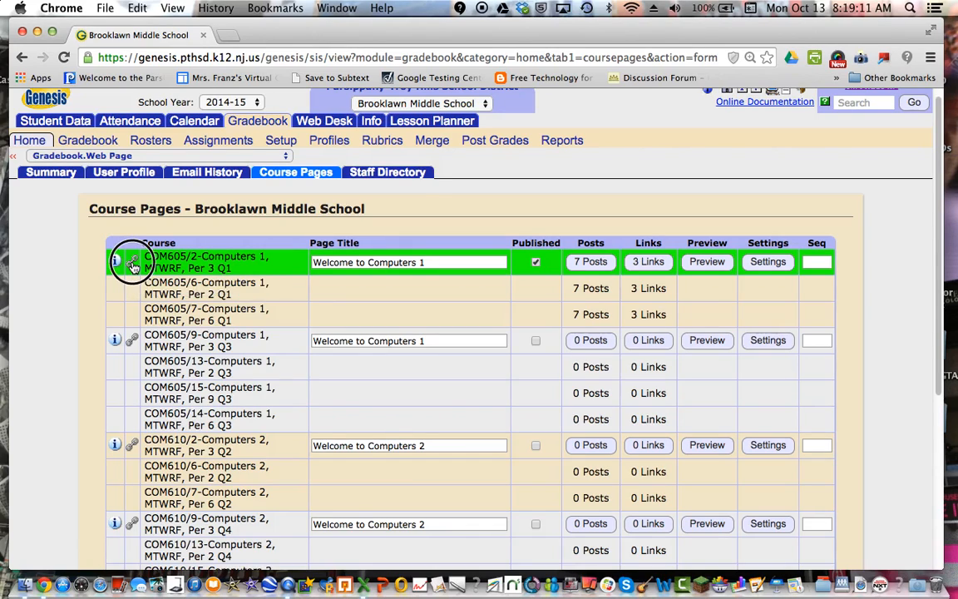
left_click(132, 261)
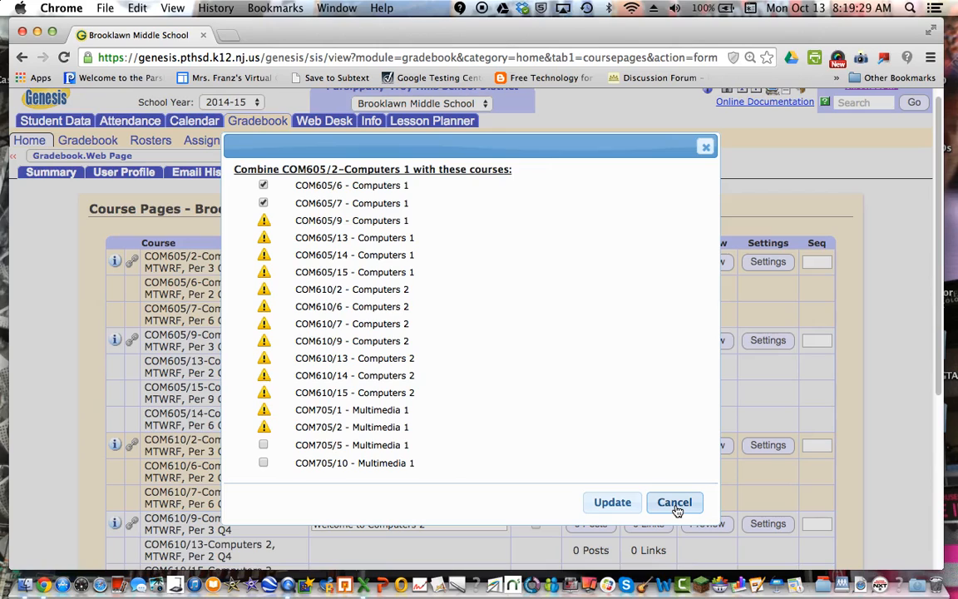
left_click(675, 502)
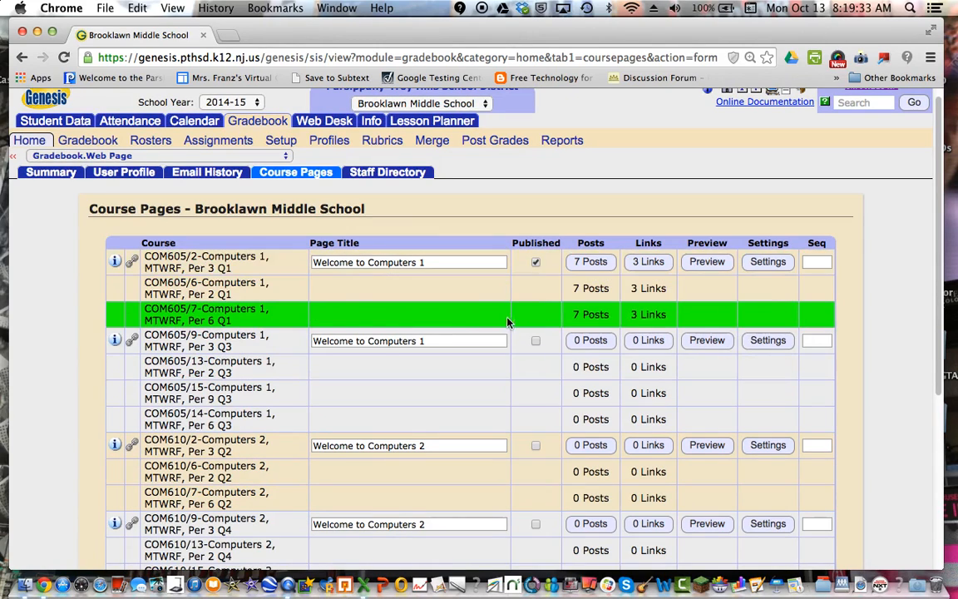
left_click(706, 261)
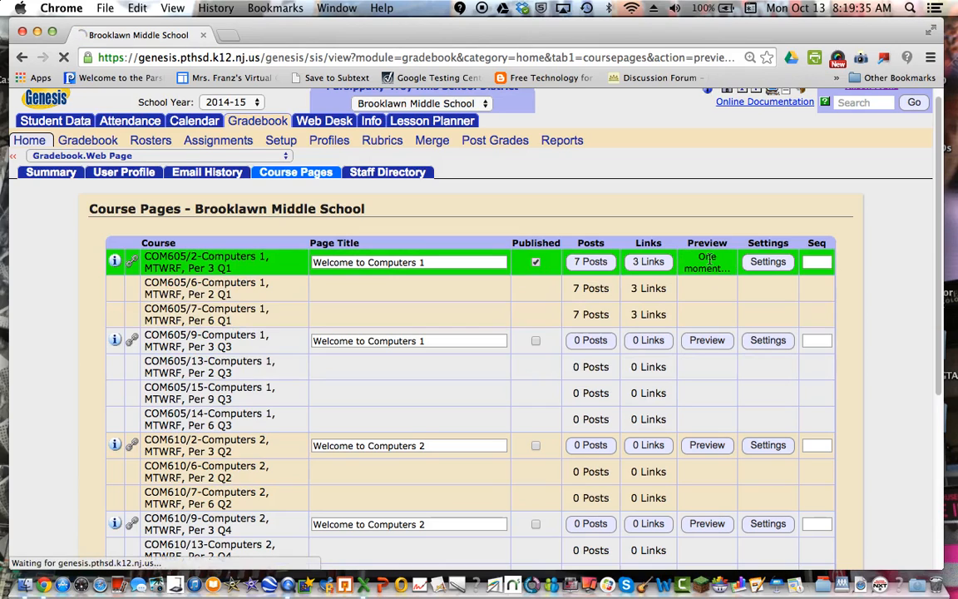
Scroll through the Welcome to Computers 1 preview's useful links and weekly assignment posts.
left_click(707, 263)
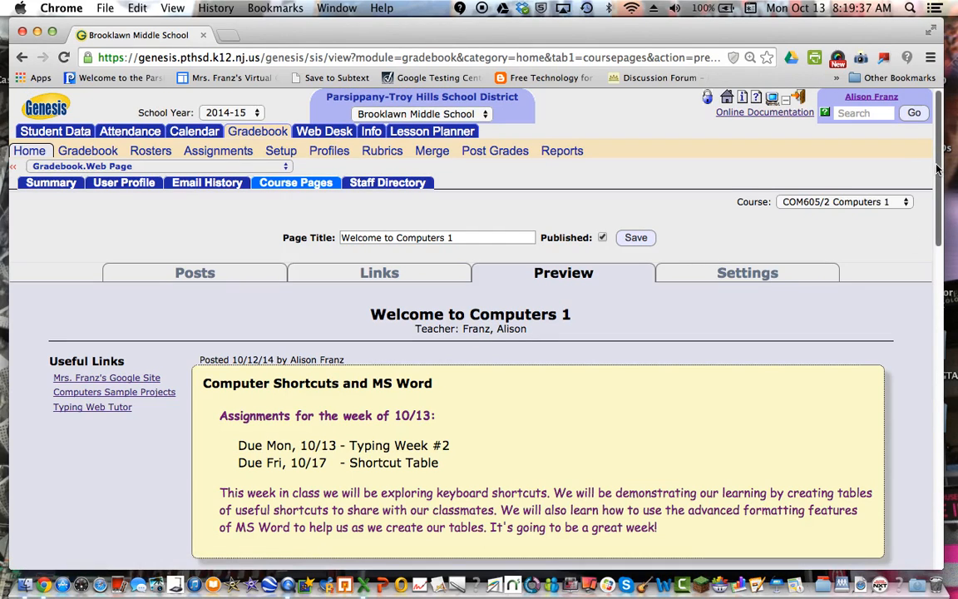
scroll("down", 3)
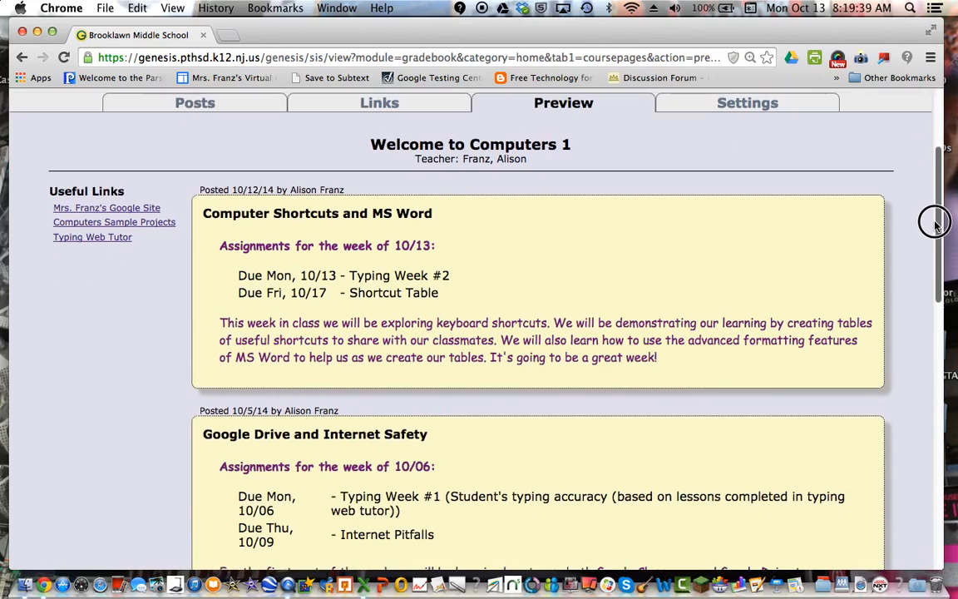
scroll("up", 3)
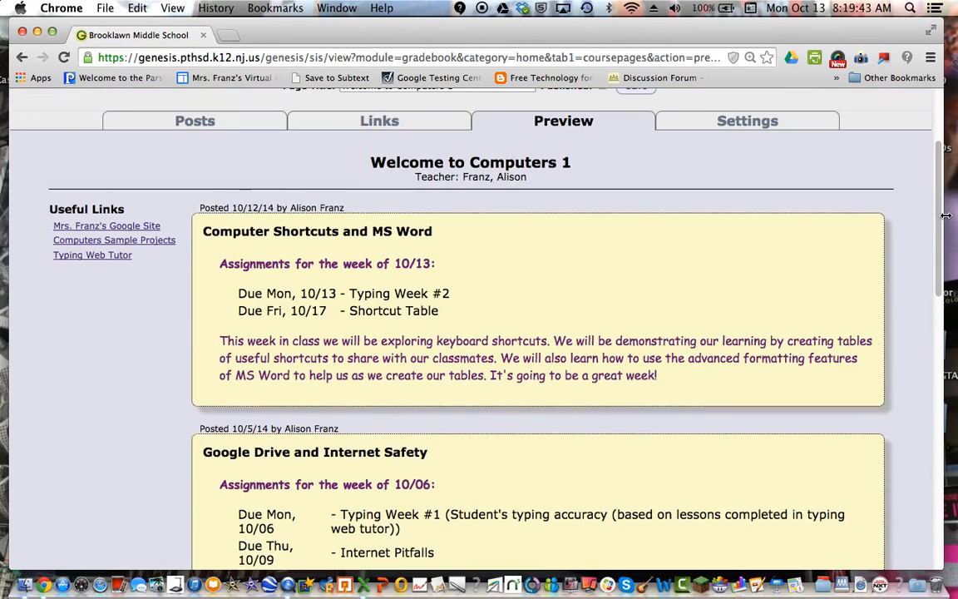
mouse_move(391, 113)
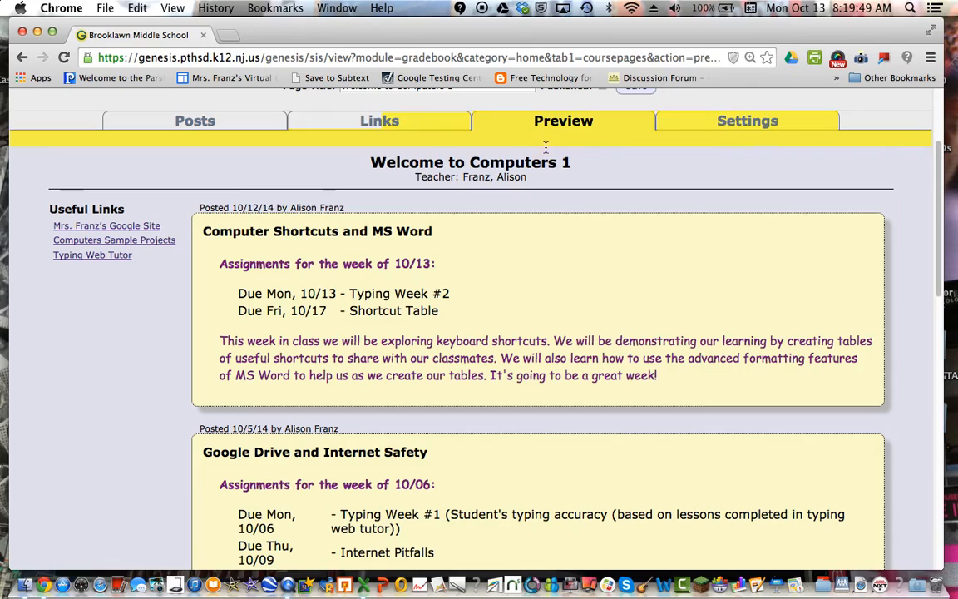
scroll("up", 3)
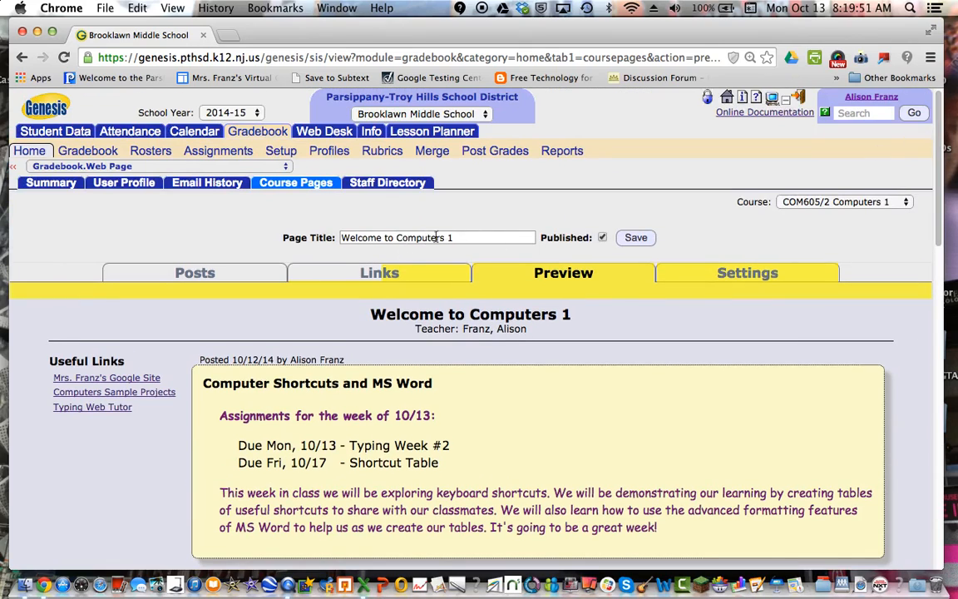
mouse_move(438, 231)
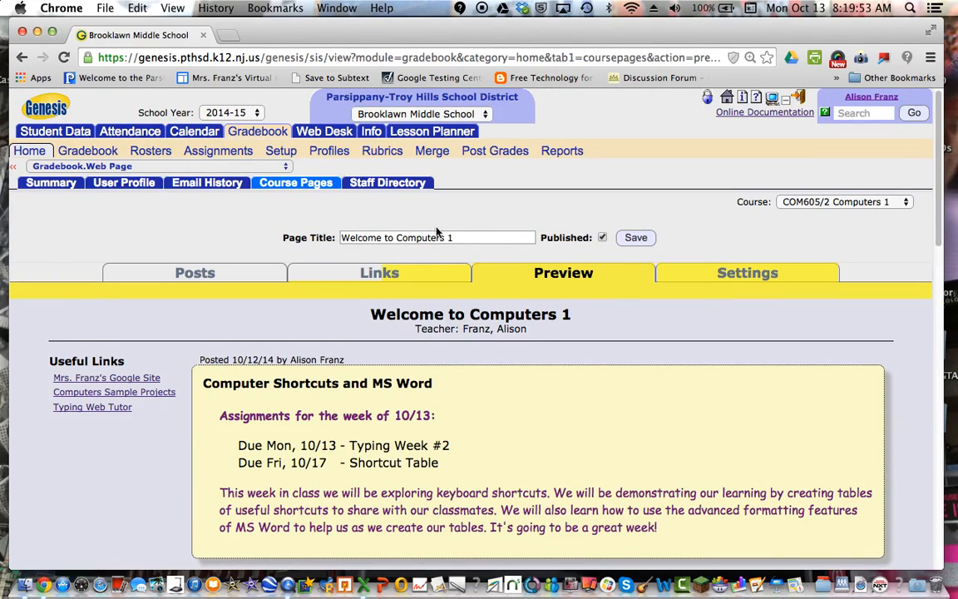
View the Computers 1 page's three useful links, keeping COM605/2 Computers 1 as the course.
left_click(379, 272)
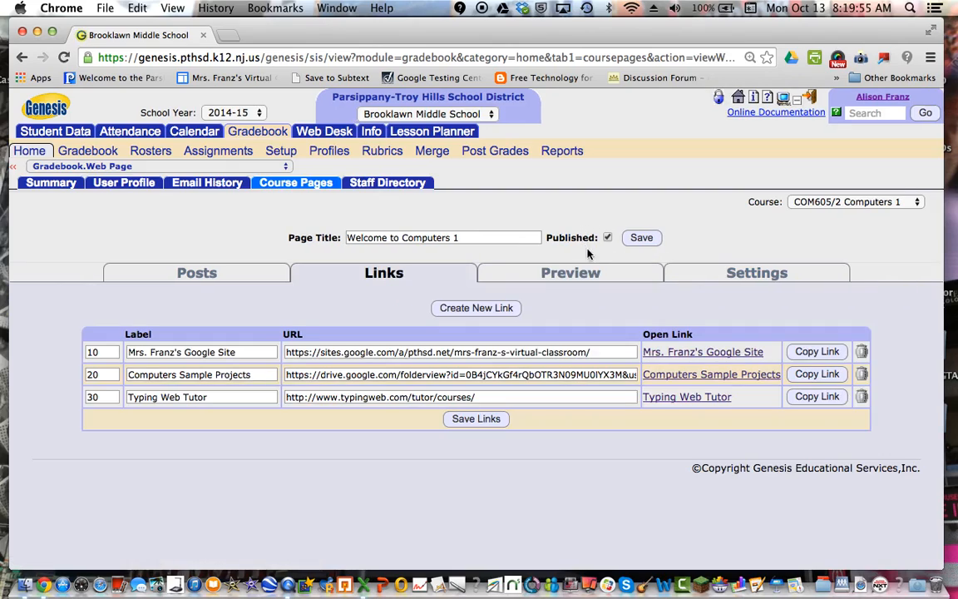
left_click(608, 238)
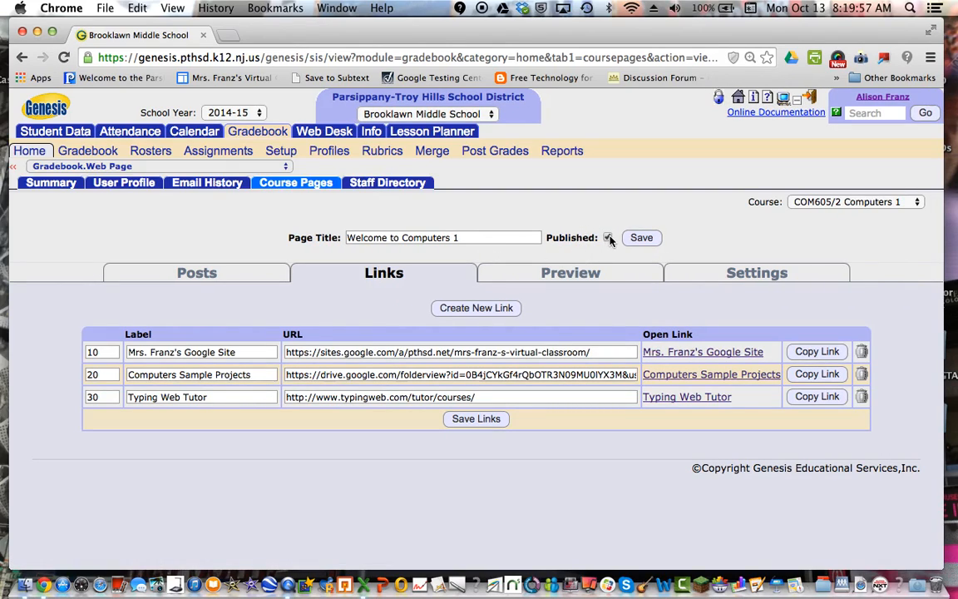
left_click(641, 237)
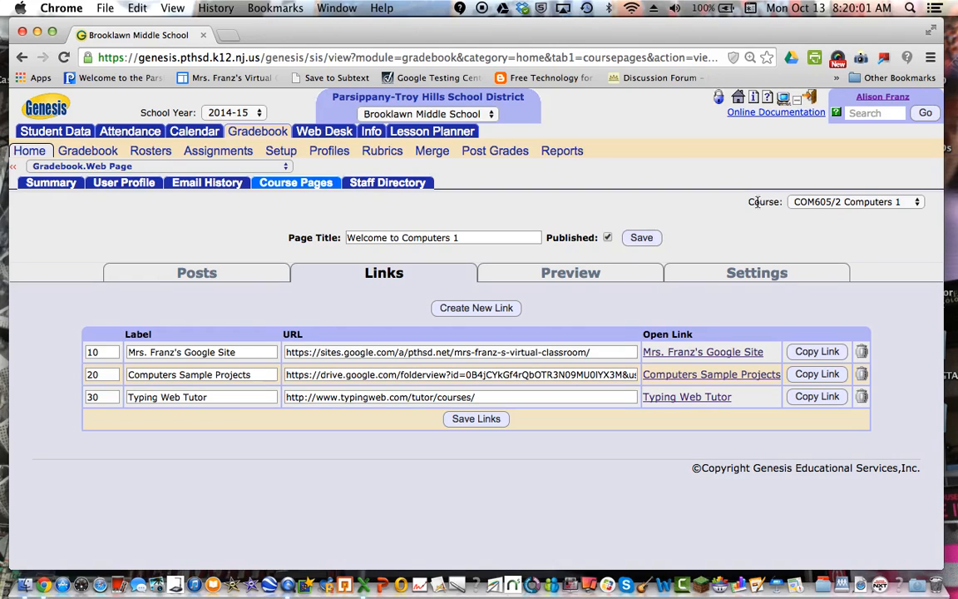
left_click(856, 201)
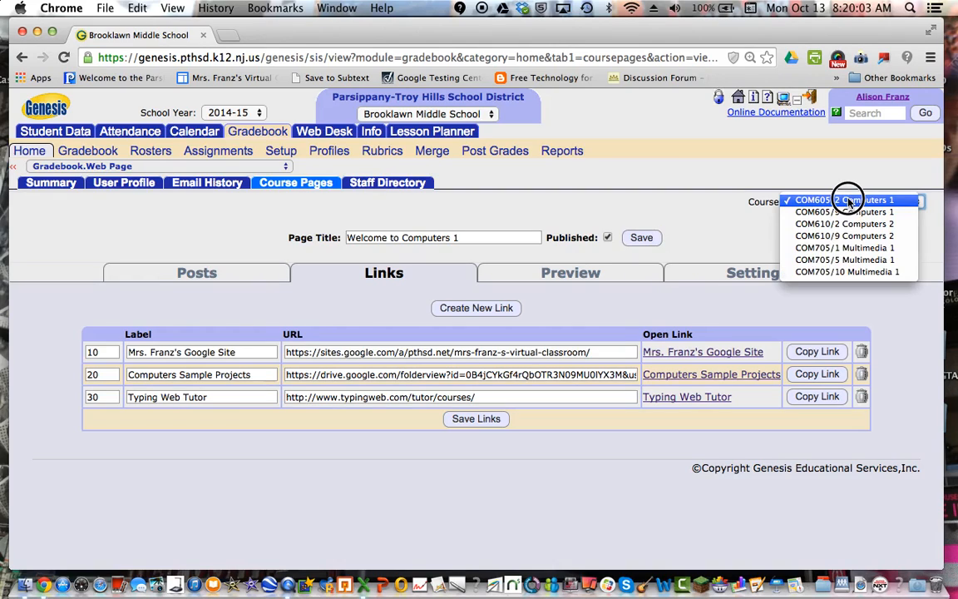
left_click(844, 200)
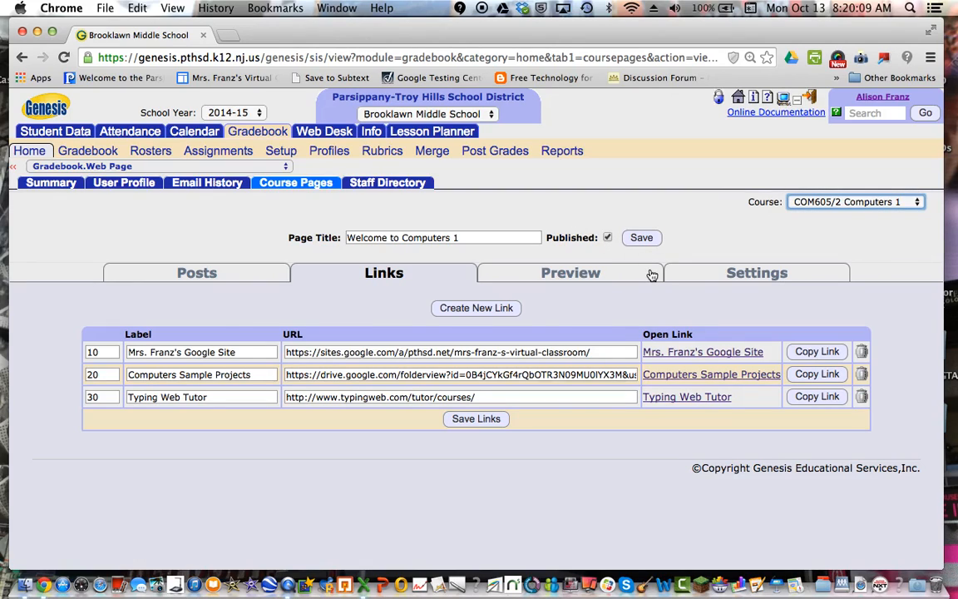
mouse_move(385, 288)
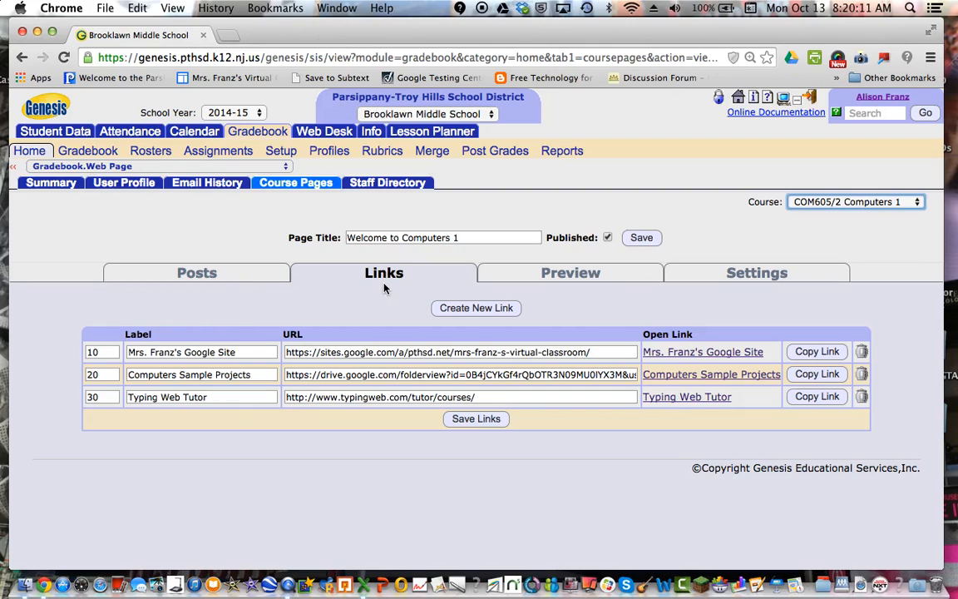
mouse_move(397, 467)
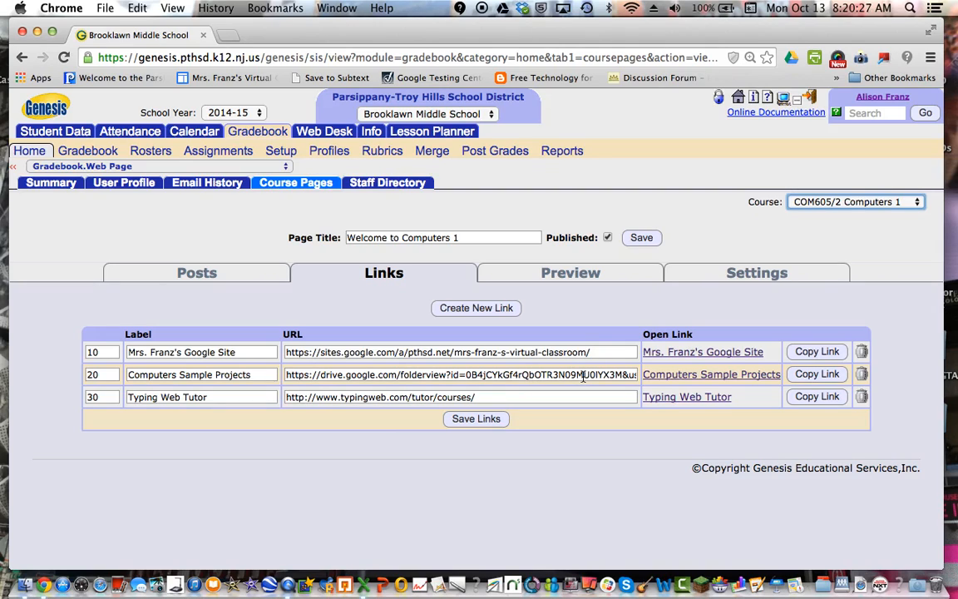
Draft a PTHSD Homepage link with the district web address for the Computers 1 page.
left_click(476, 308)
type("PTHSD Homepage")
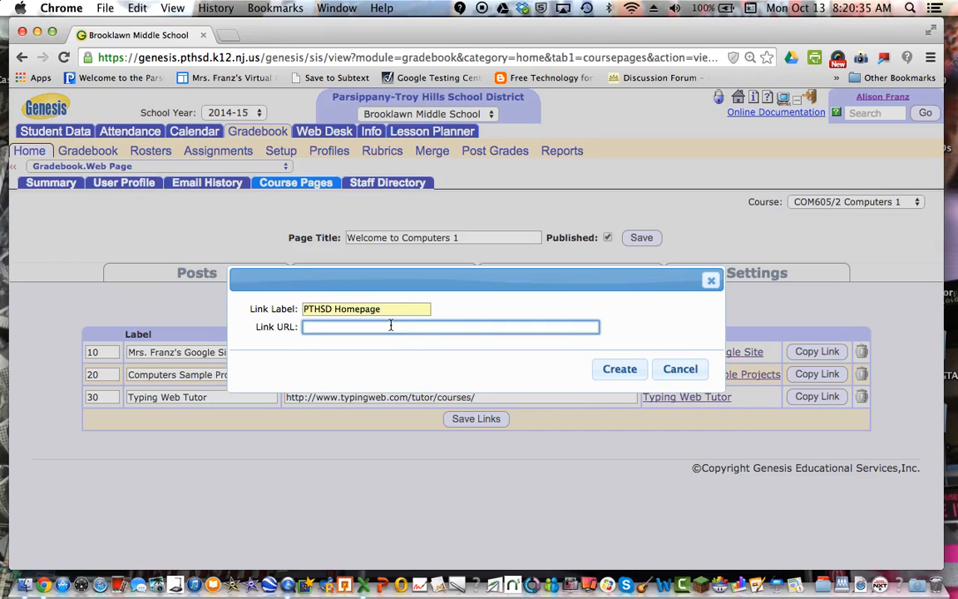
type("h")
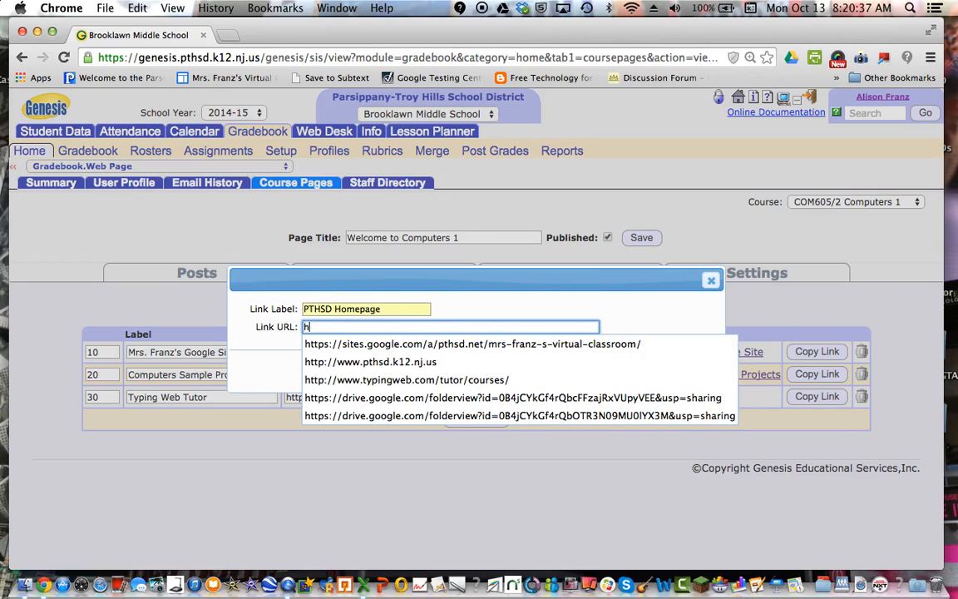
left_click(370, 361)
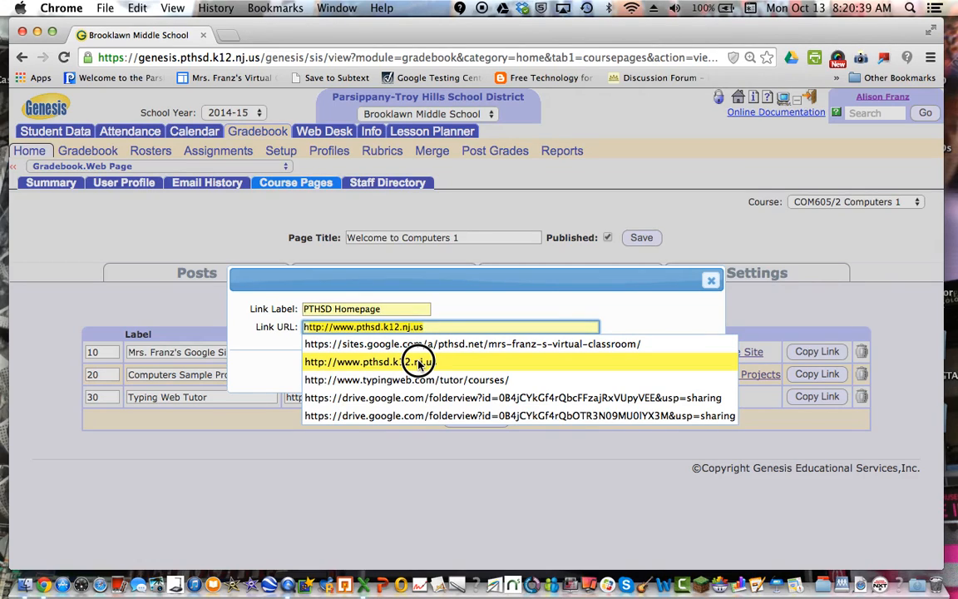
left_click(366, 361)
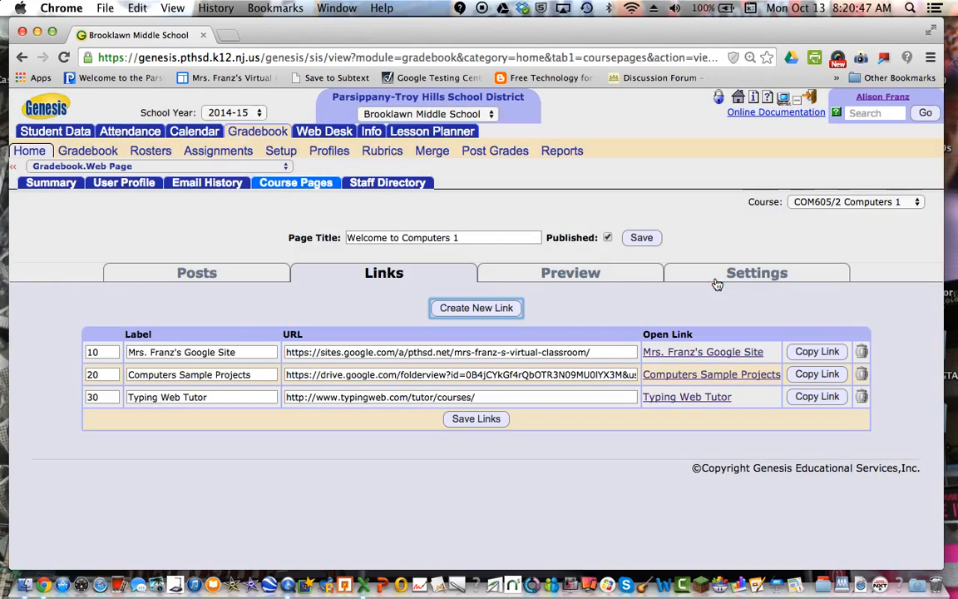
left_click(476, 419)
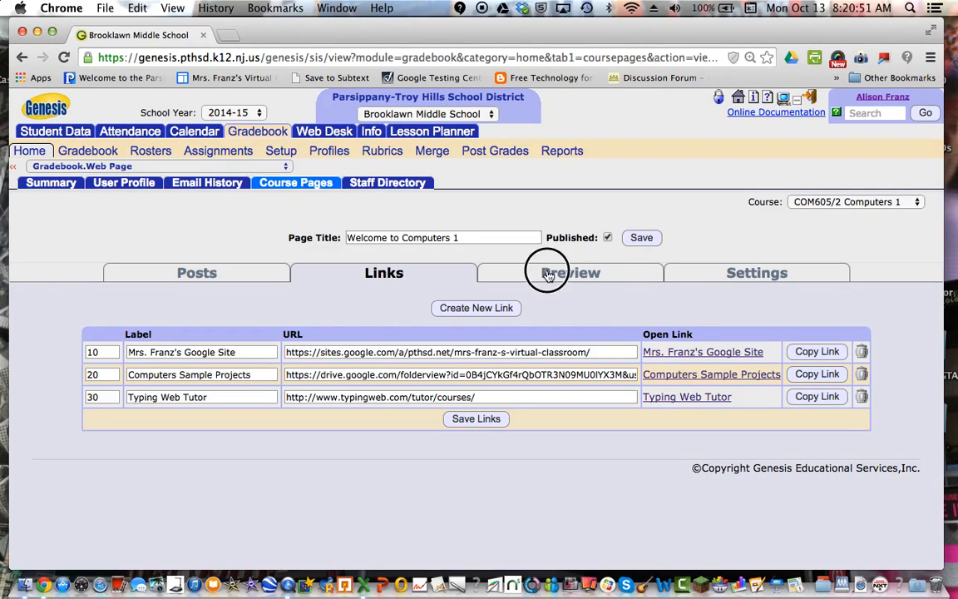
In the student preview, check the Google Site link to Mrs. Franz's Virtual Classroom.
left_click(564, 272)
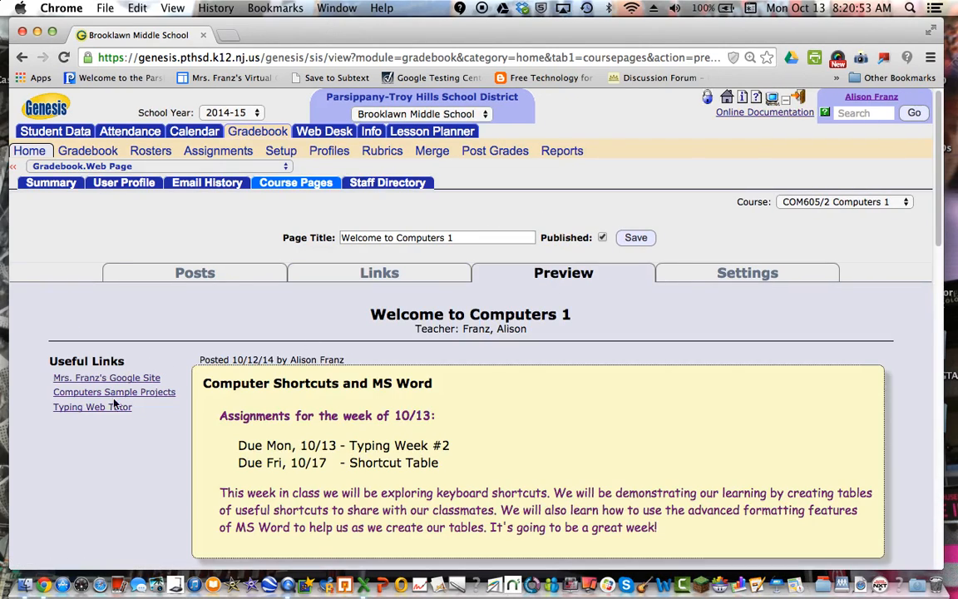
mouse_move(107, 378)
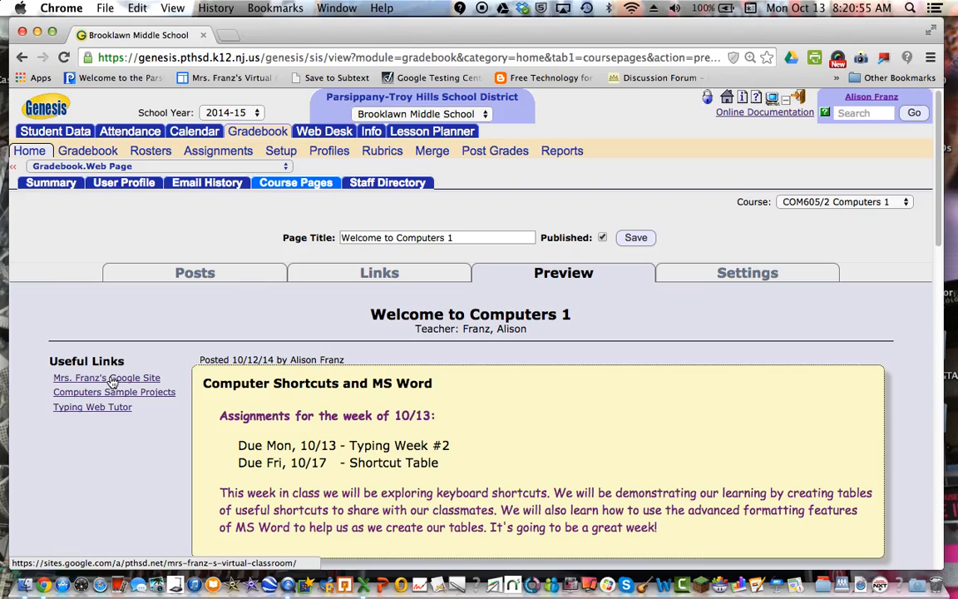
mouse_move(114, 392)
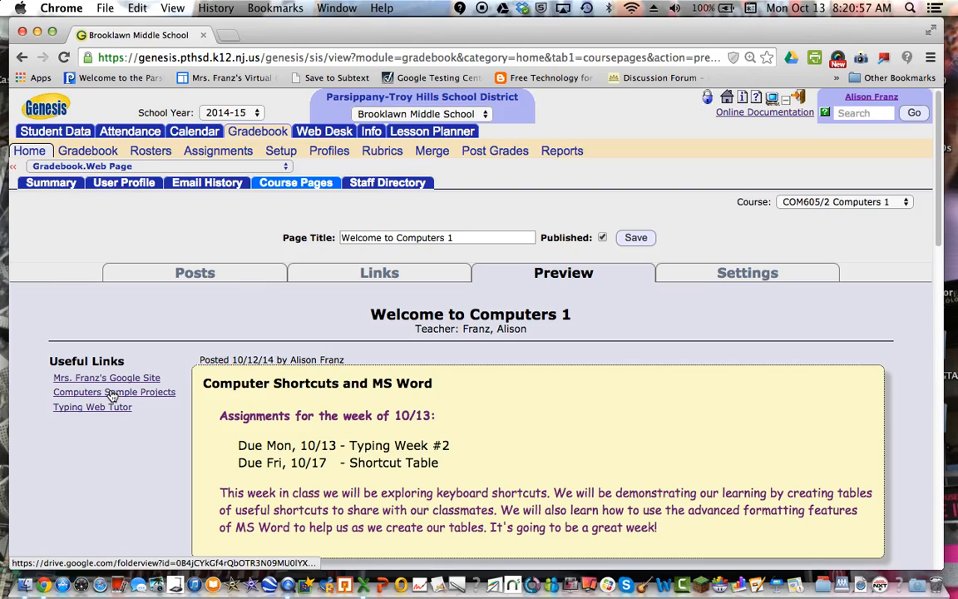
mouse_move(106, 378)
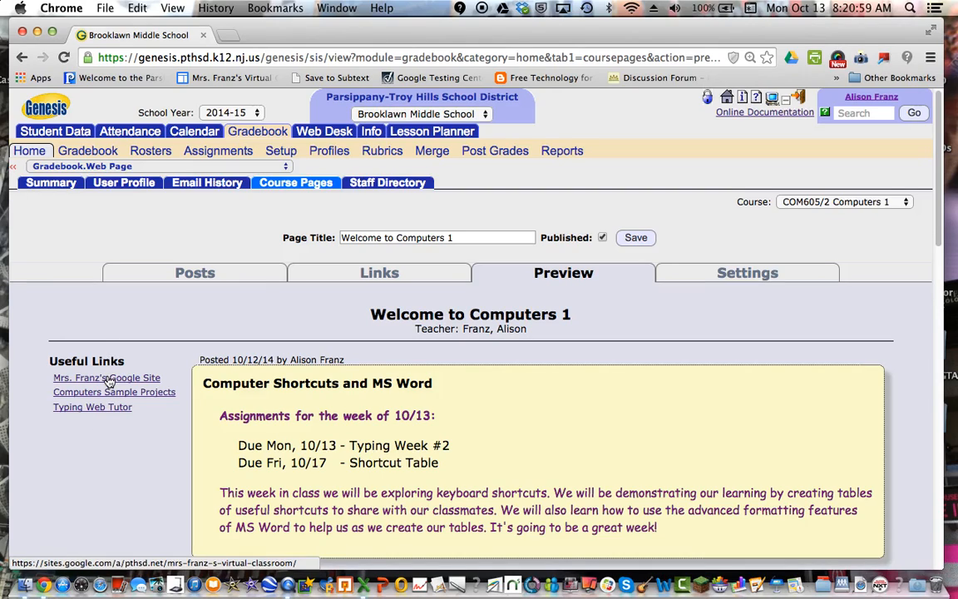
left_click(107, 377)
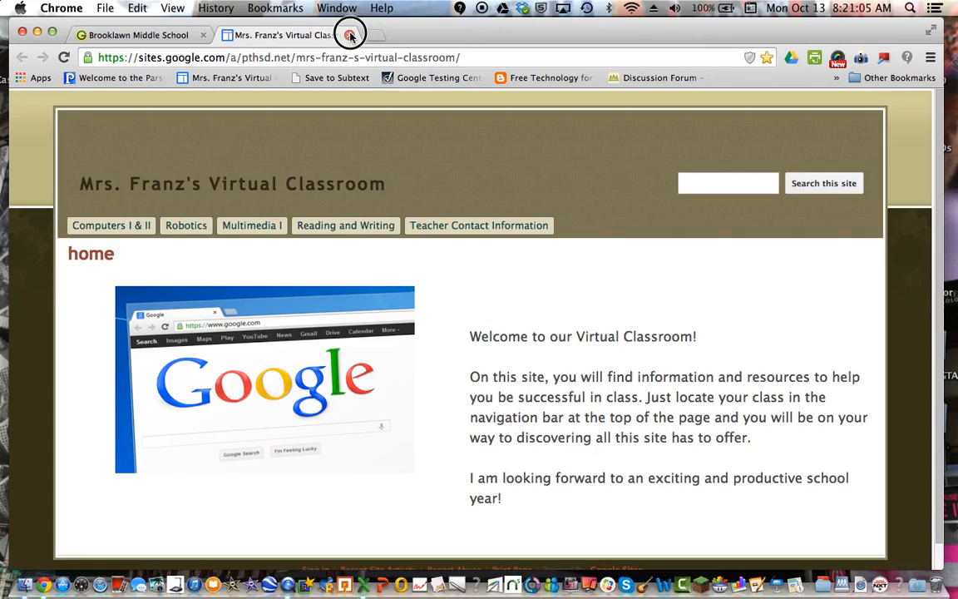
left_click(350, 35)
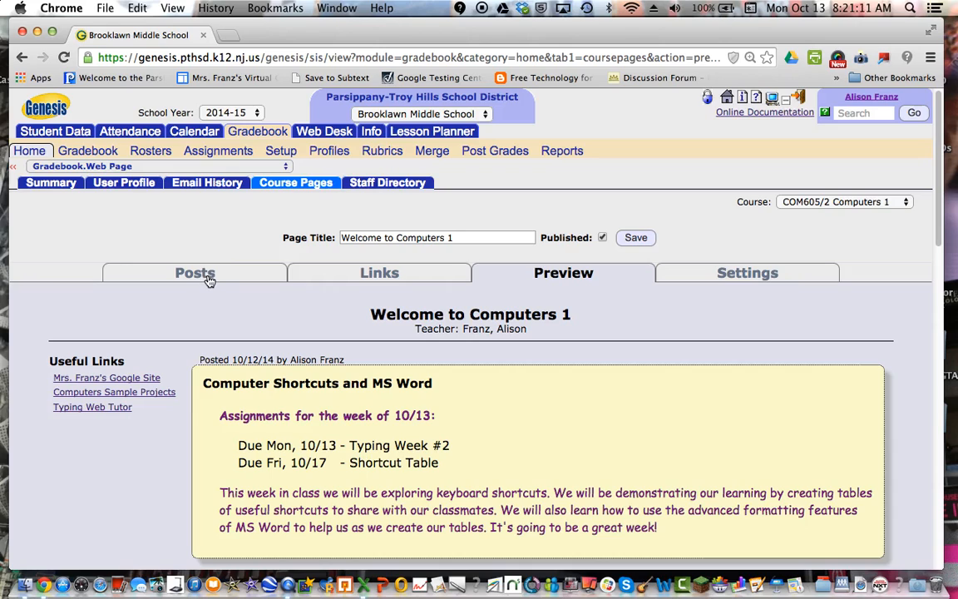
scroll("down", 3)
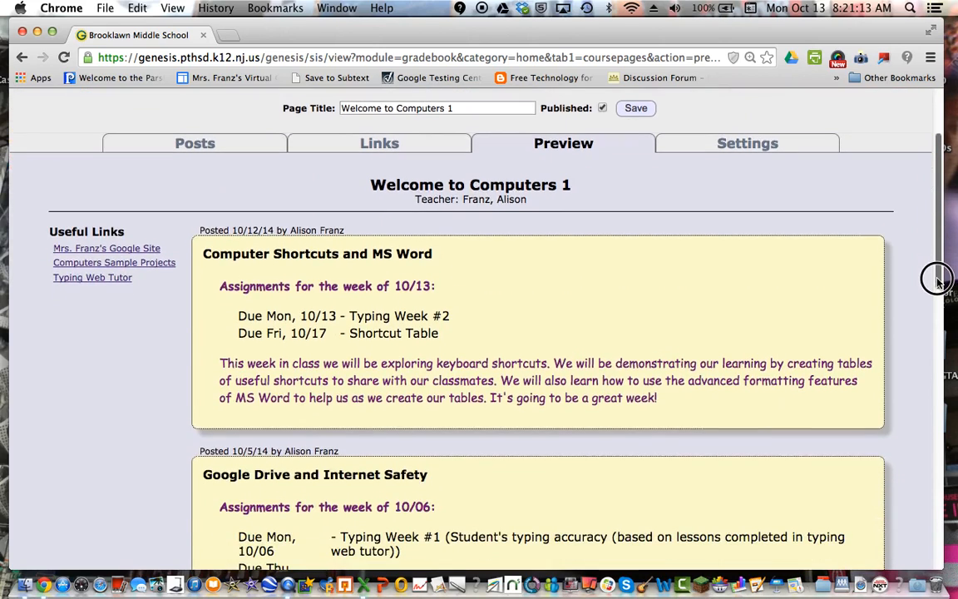
scroll("down", 3)
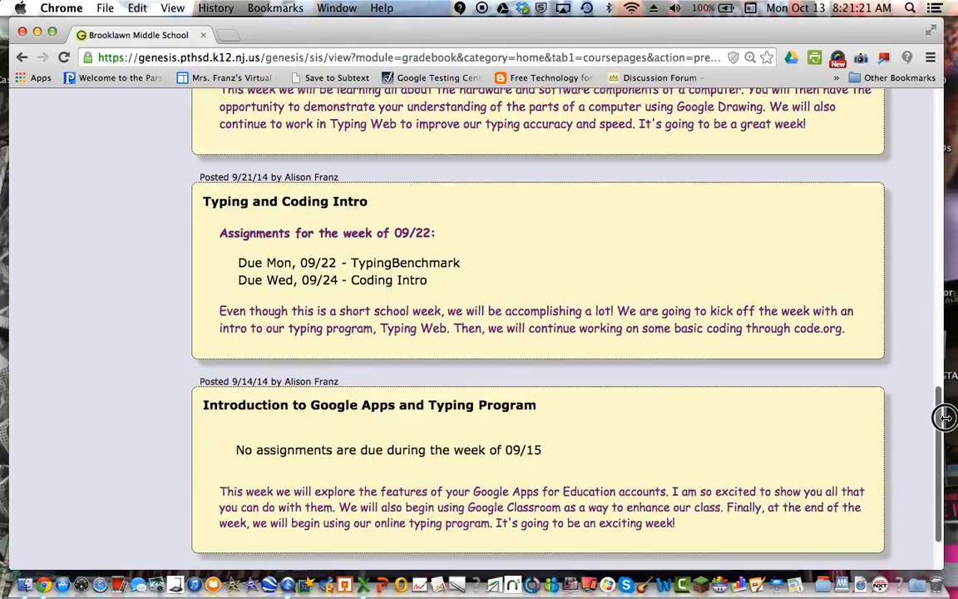
scroll("down", 3)
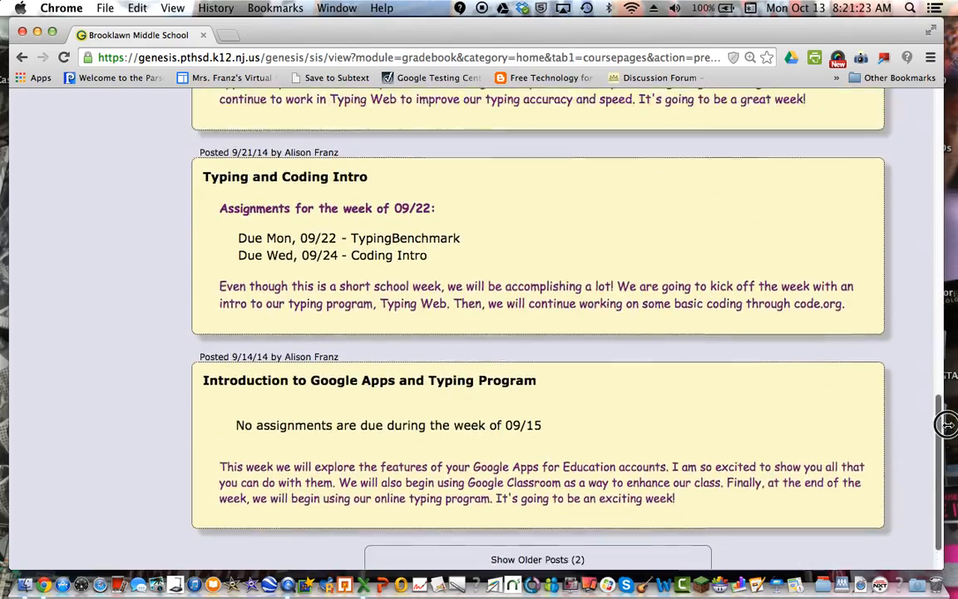
scroll("up", 3)
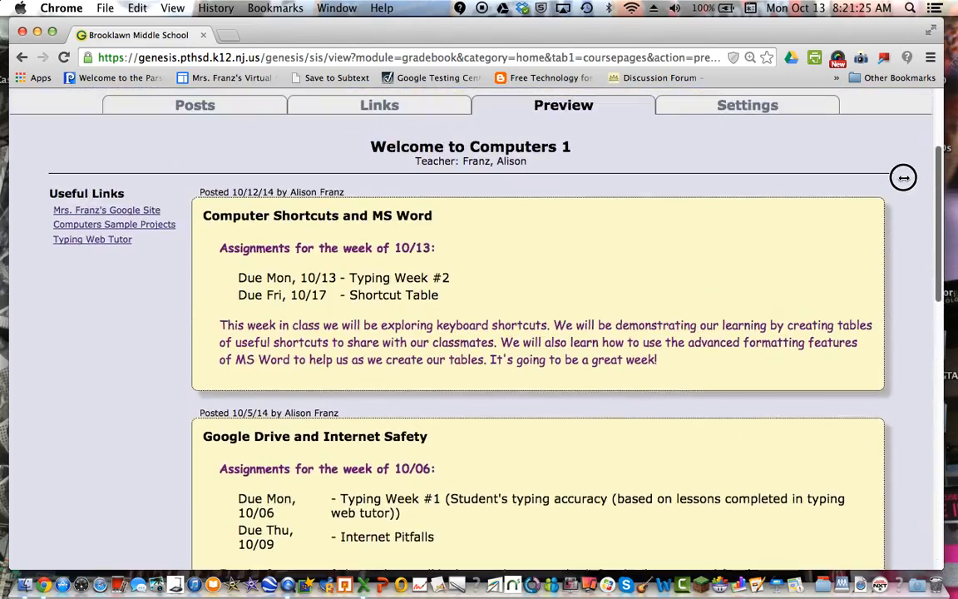
scroll("up", 3)
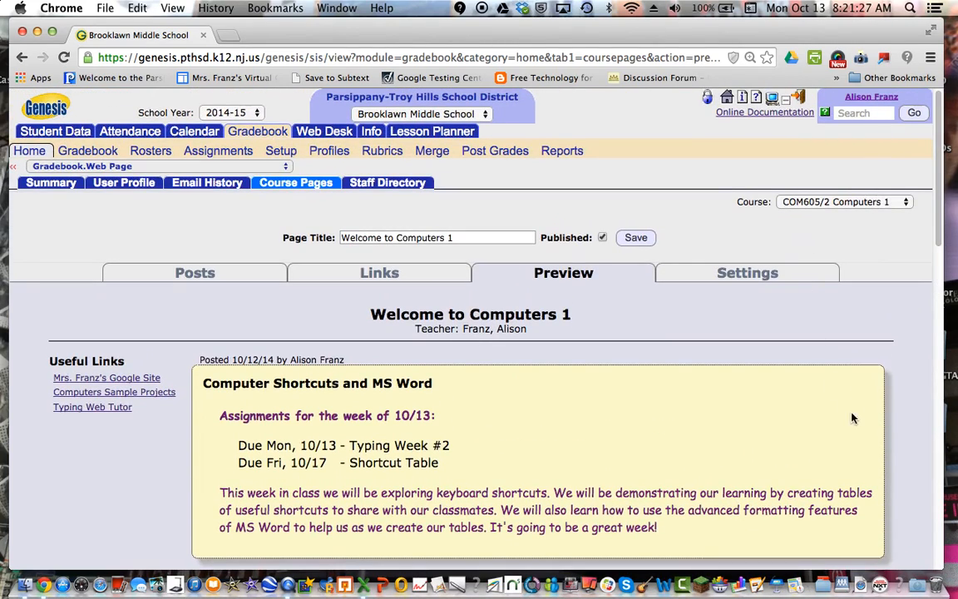
mouse_move(212, 281)
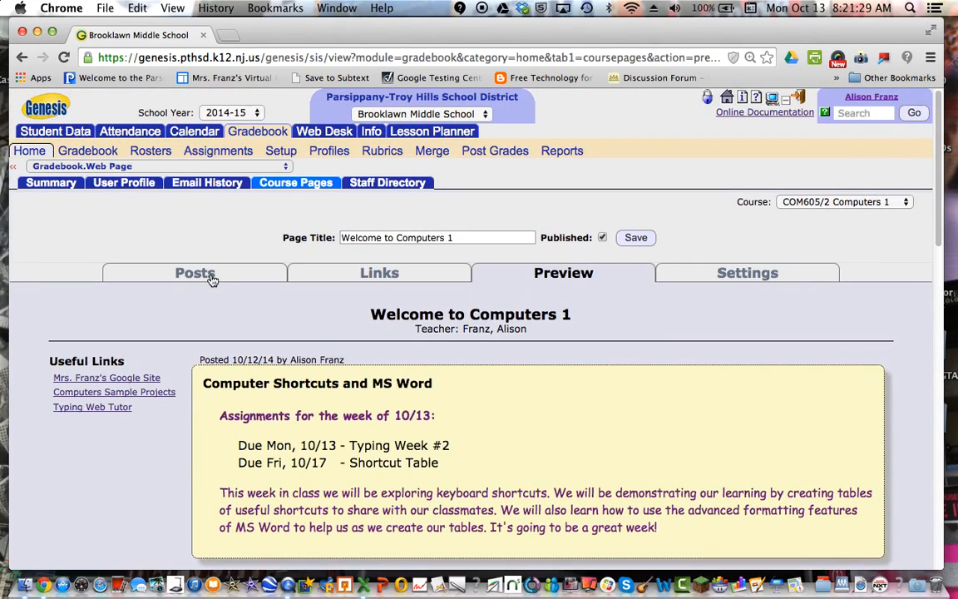
left_click(195, 273)
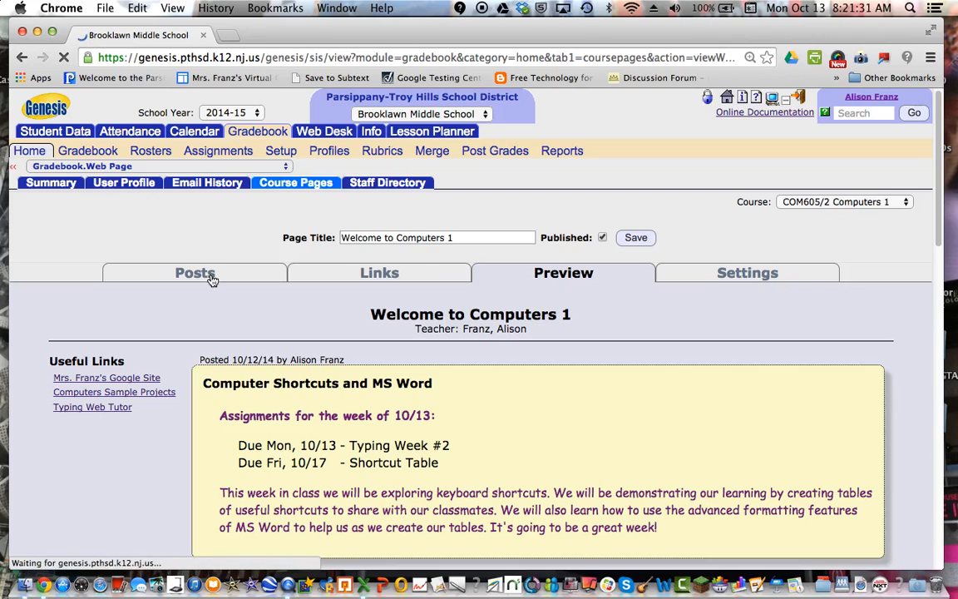
Create post 'Digital Citizenship Week' dated 10/19/2014 with the weekly assignments macro included.
left_click(194, 273)
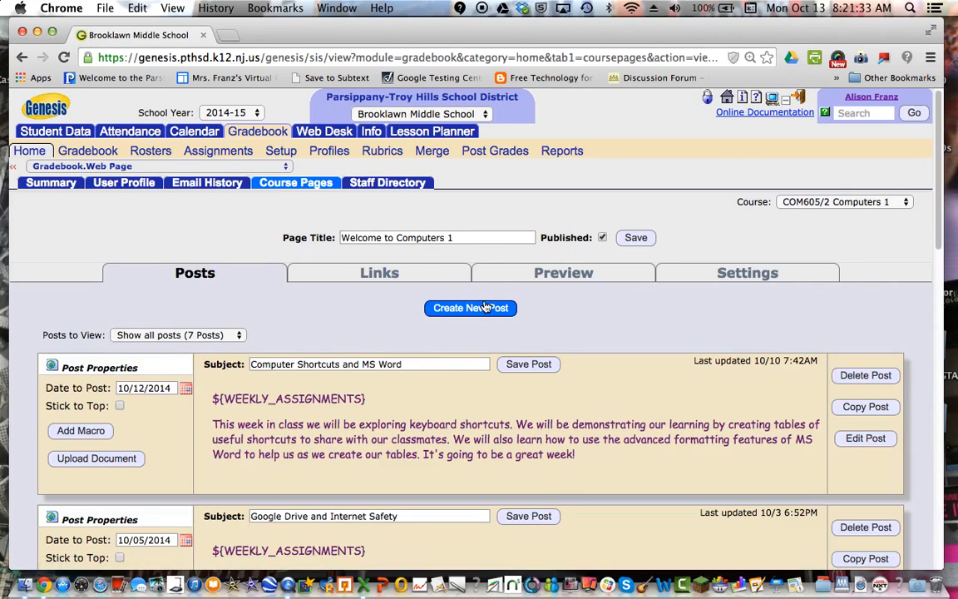
left_click(470, 308)
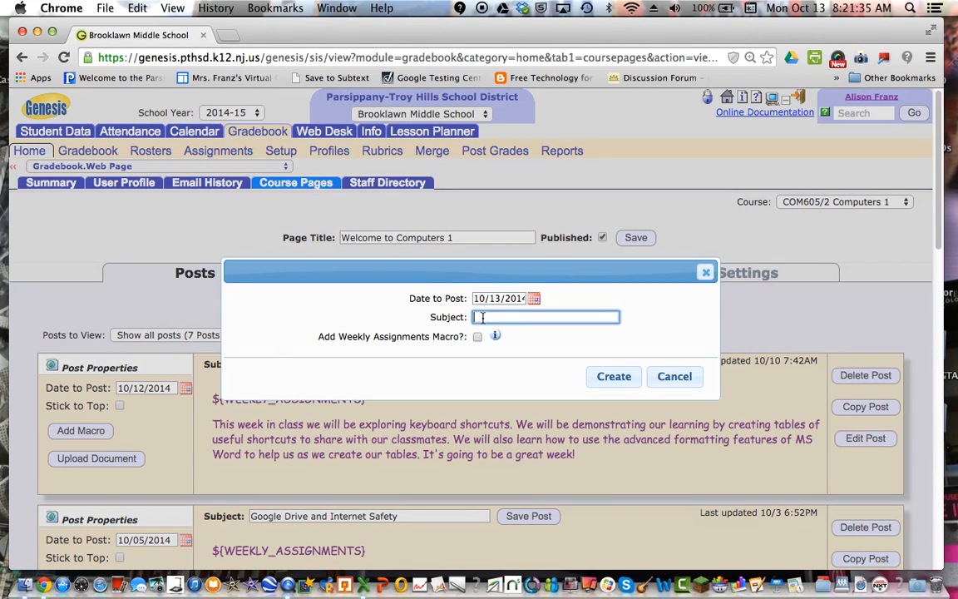
type("Digital Citizenship Week")
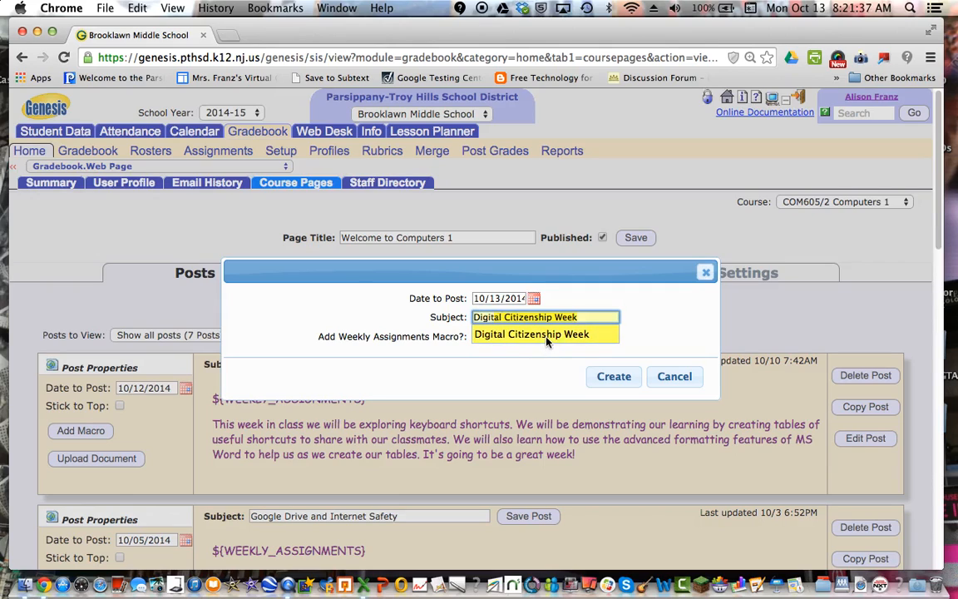
left_click(533, 298)
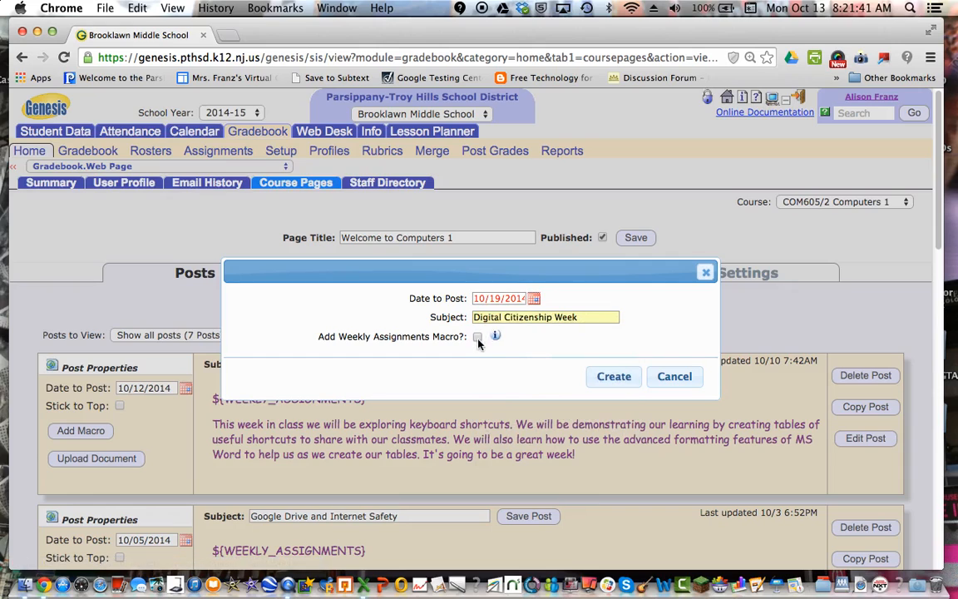
left_click(478, 336)
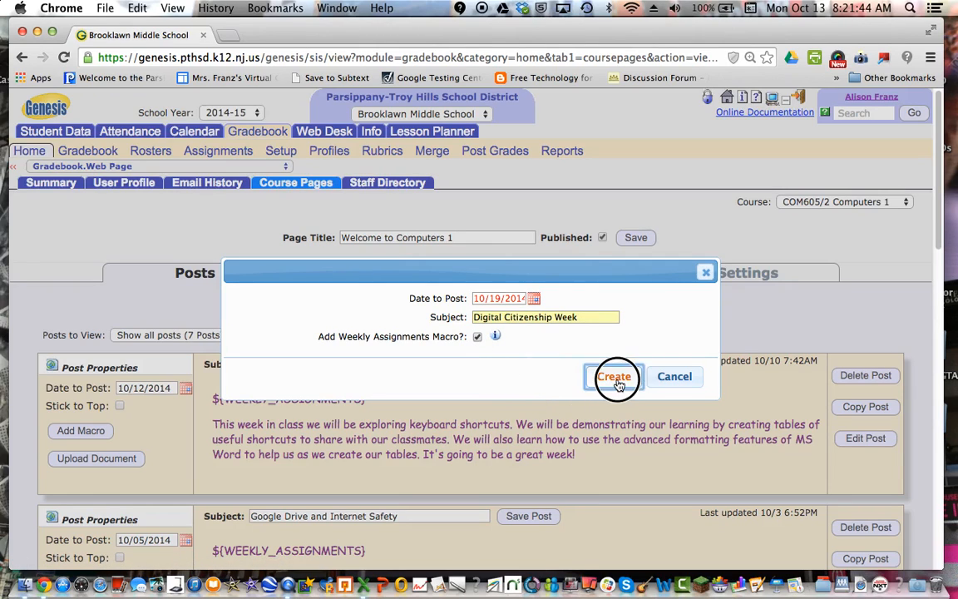
left_click(615, 376)
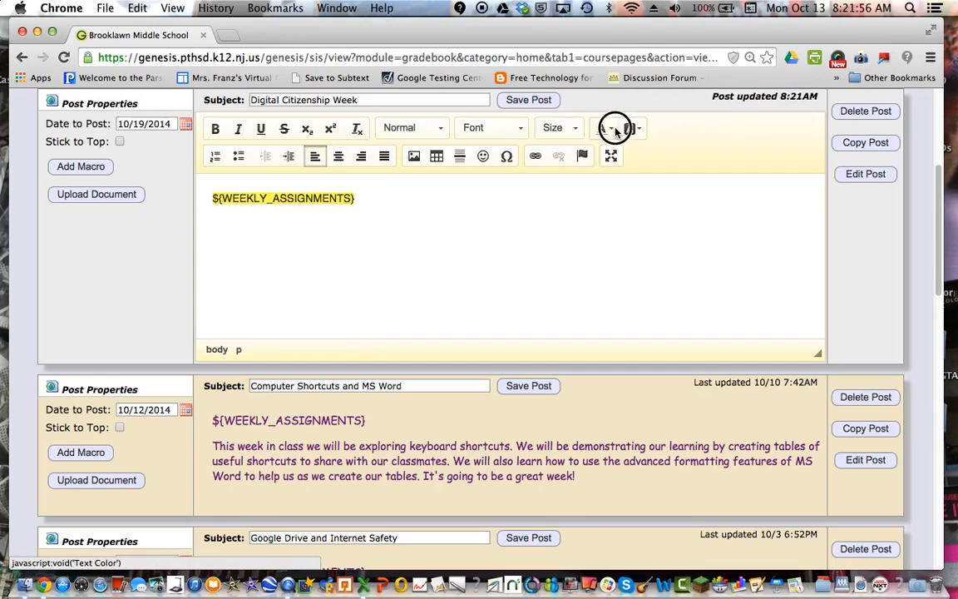
Add a line reading 'Test' beneath the ${WEEKLY_ASSIGNMENTS} macro in the post body.
left_click(604, 128)
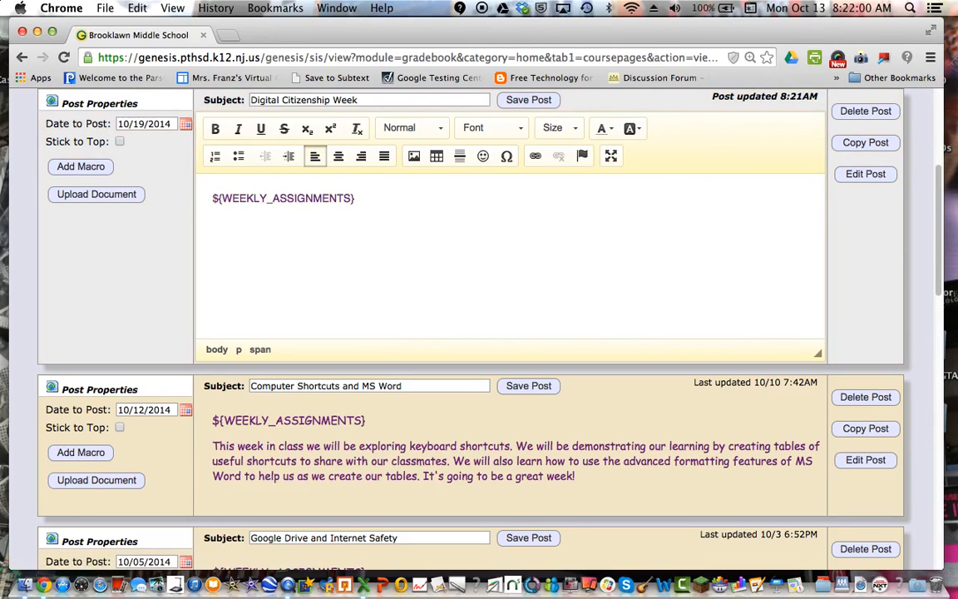
scroll("up", 3)
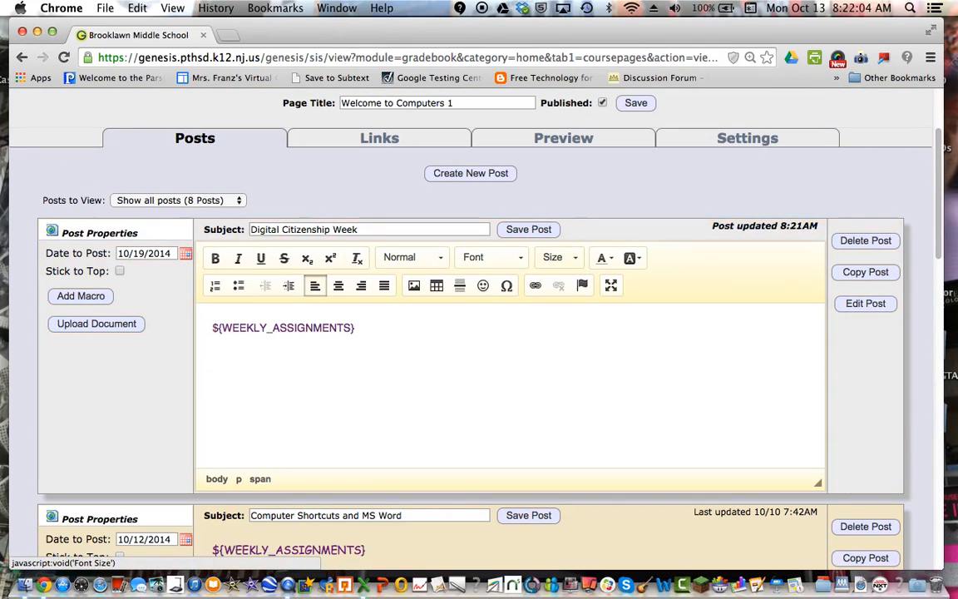
type("Test")
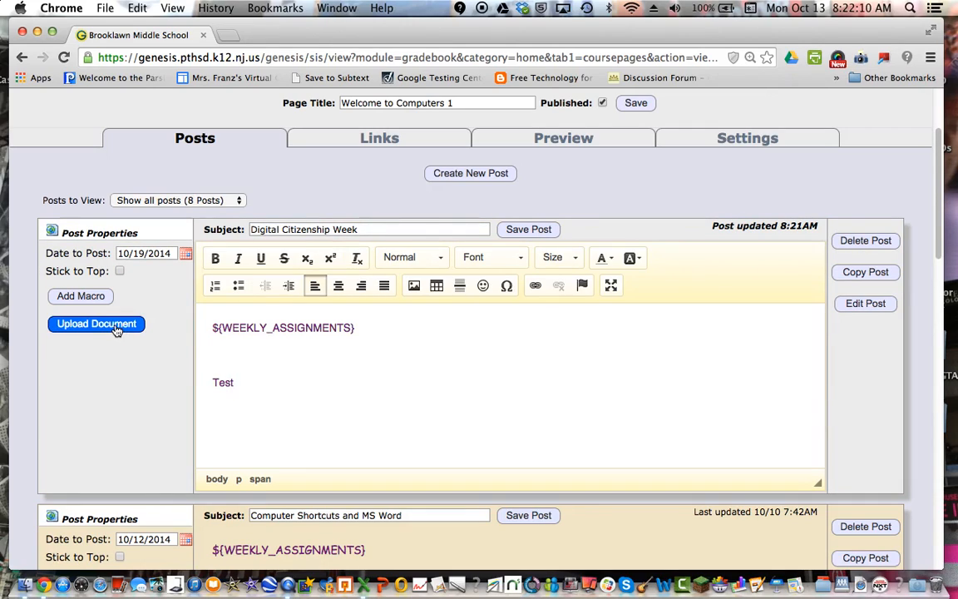
Upload Sub Plans 10-14-14.doc from Dropbox as a document on the Digital Citizenship Week post.
left_click(96, 323)
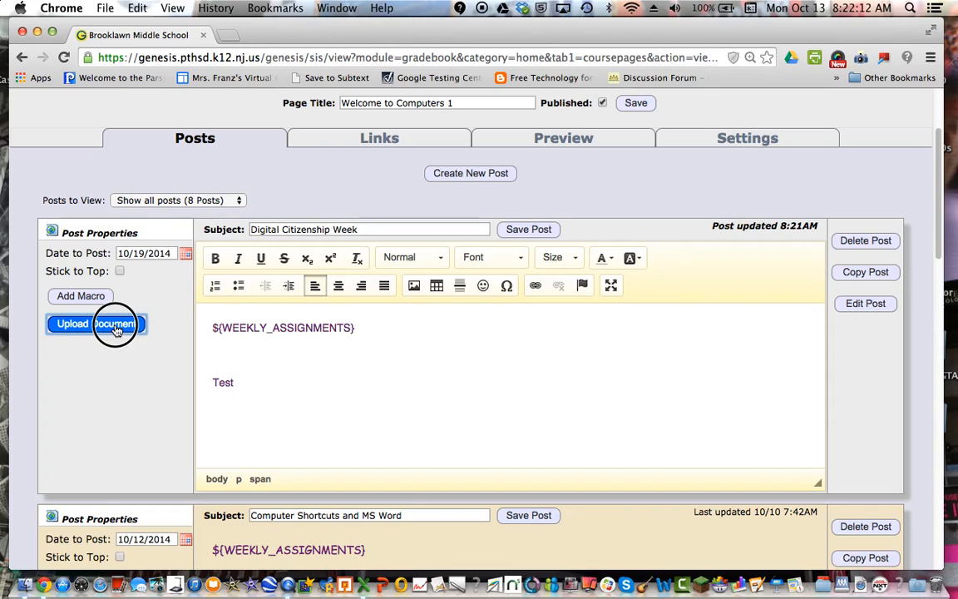
left_click(96, 324)
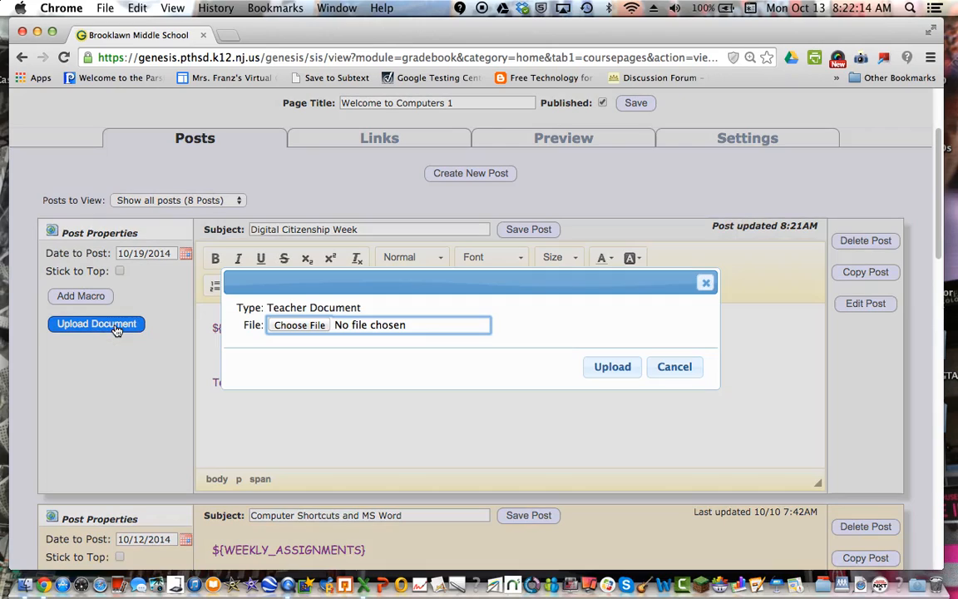
mouse_move(298, 325)
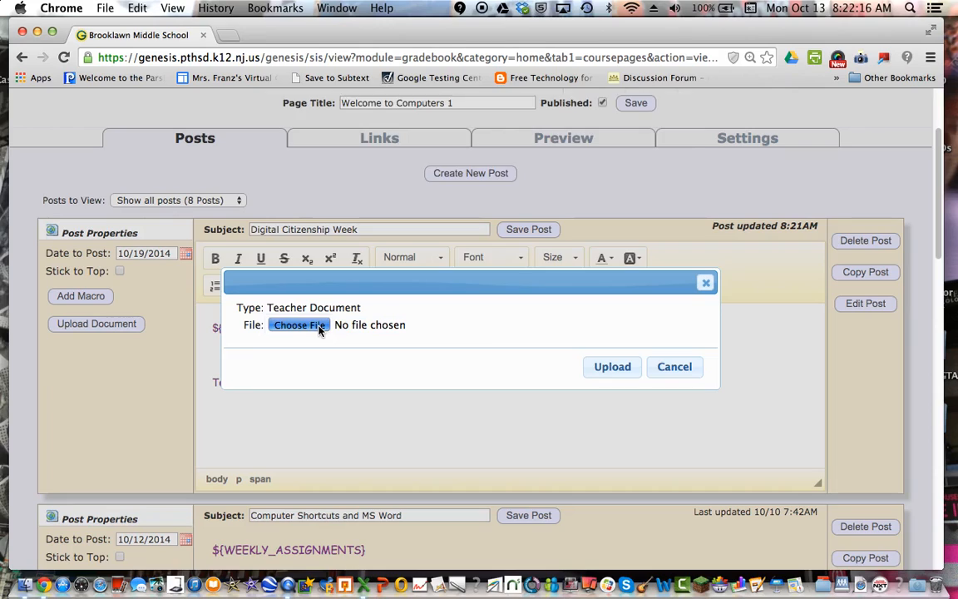
left_click(299, 325)
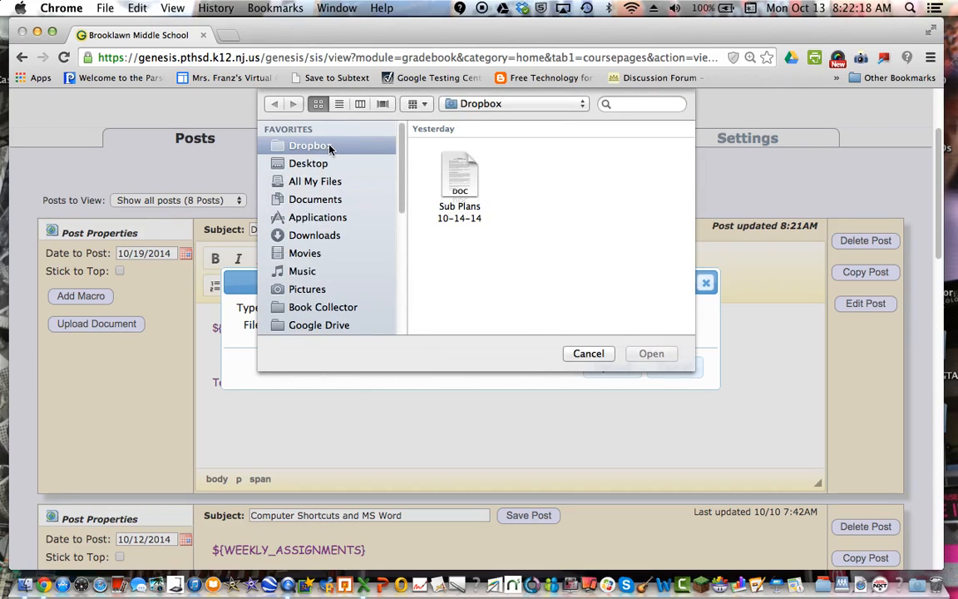
scroll("down", 3)
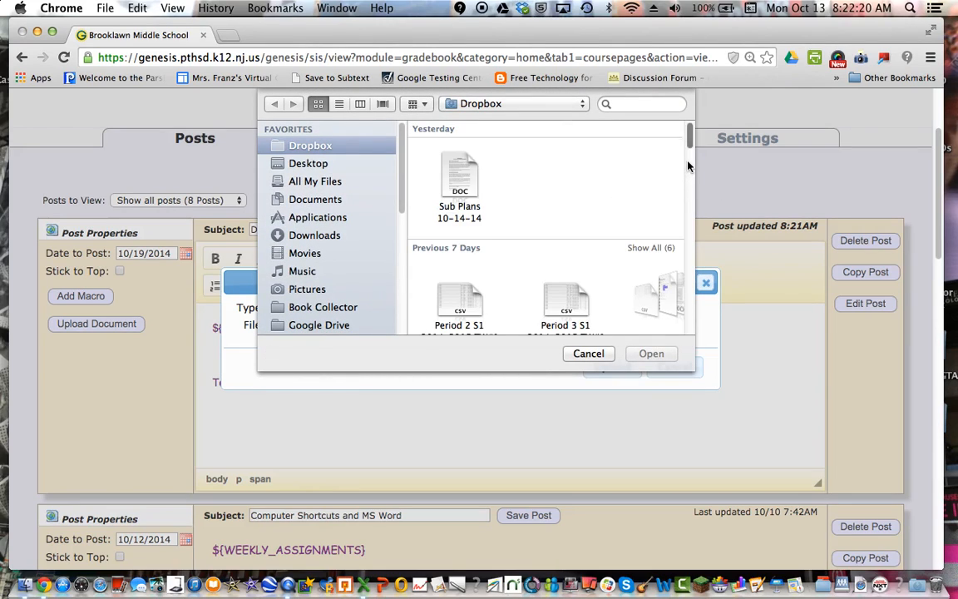
scroll("down", 3)
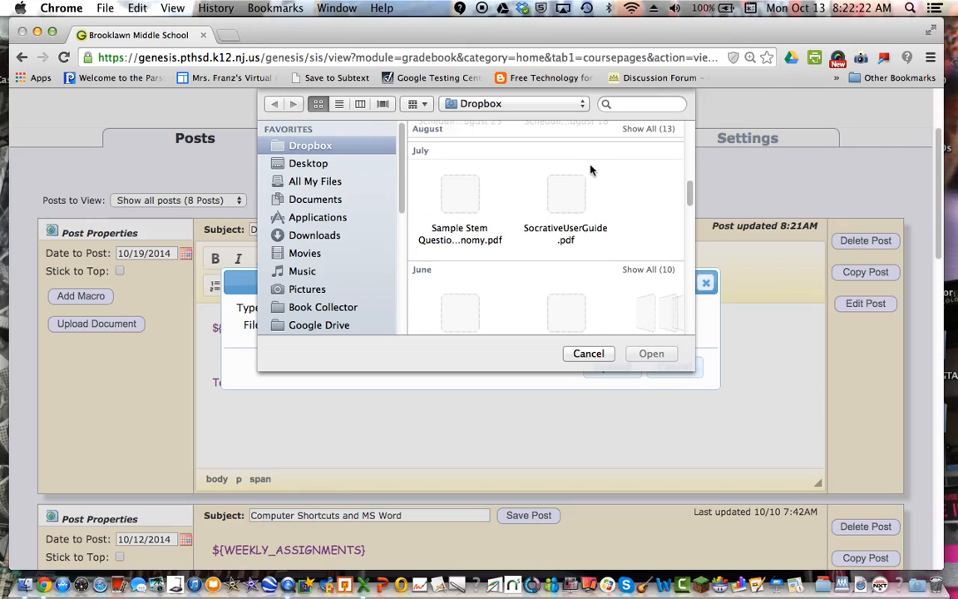
scroll("up", 3)
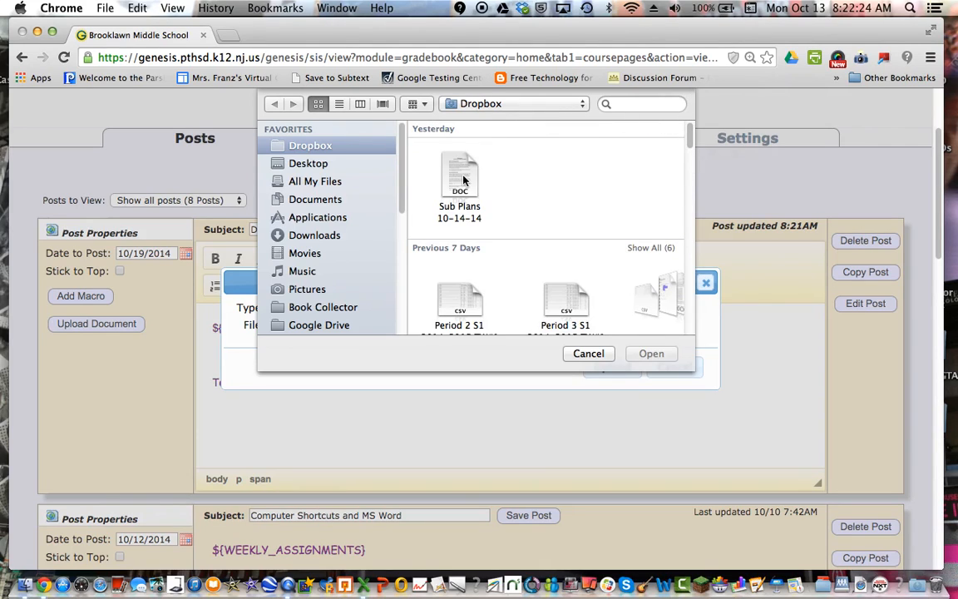
left_click(652, 353)
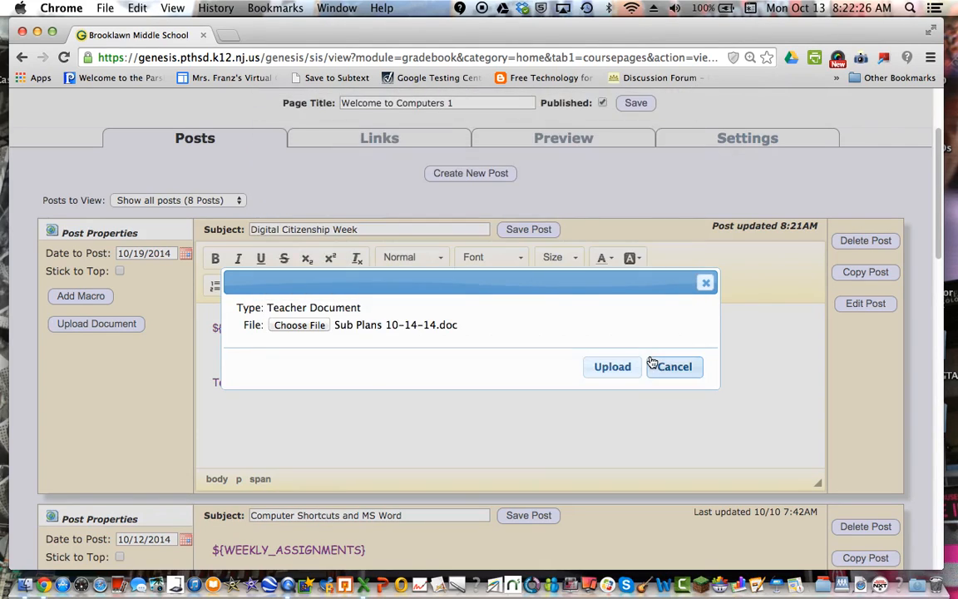
left_click(612, 367)
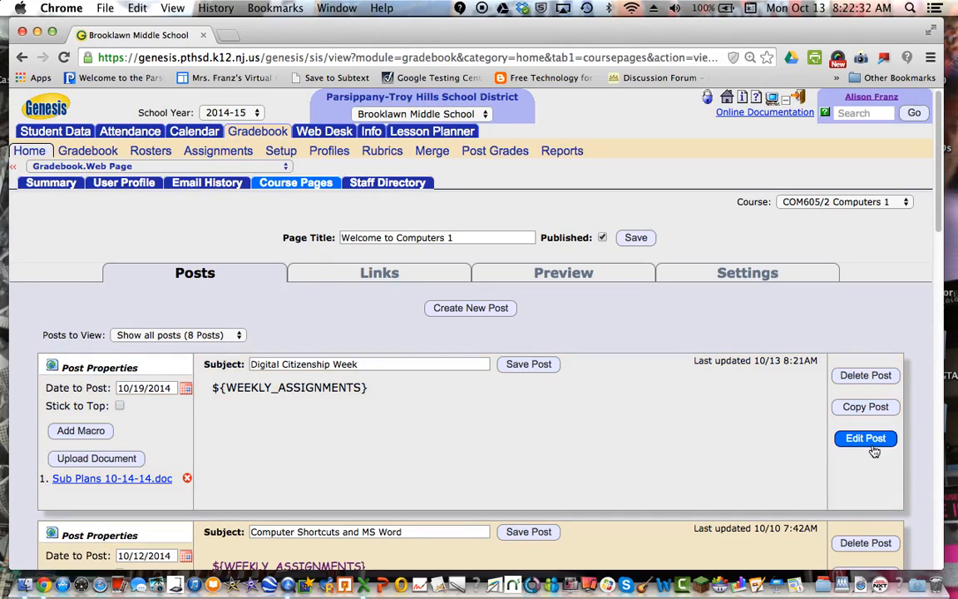
mouse_move(775, 430)
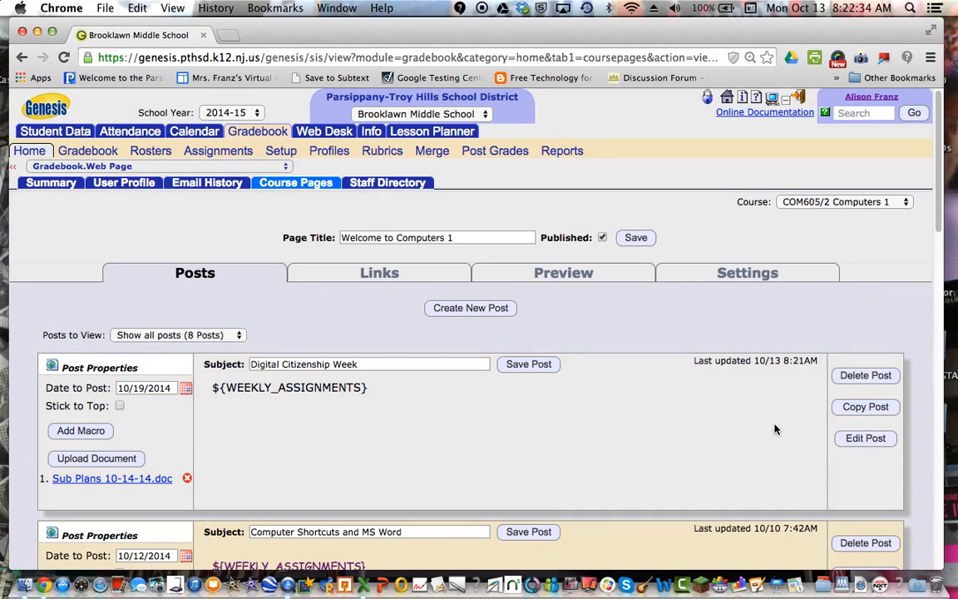
mouse_move(865, 439)
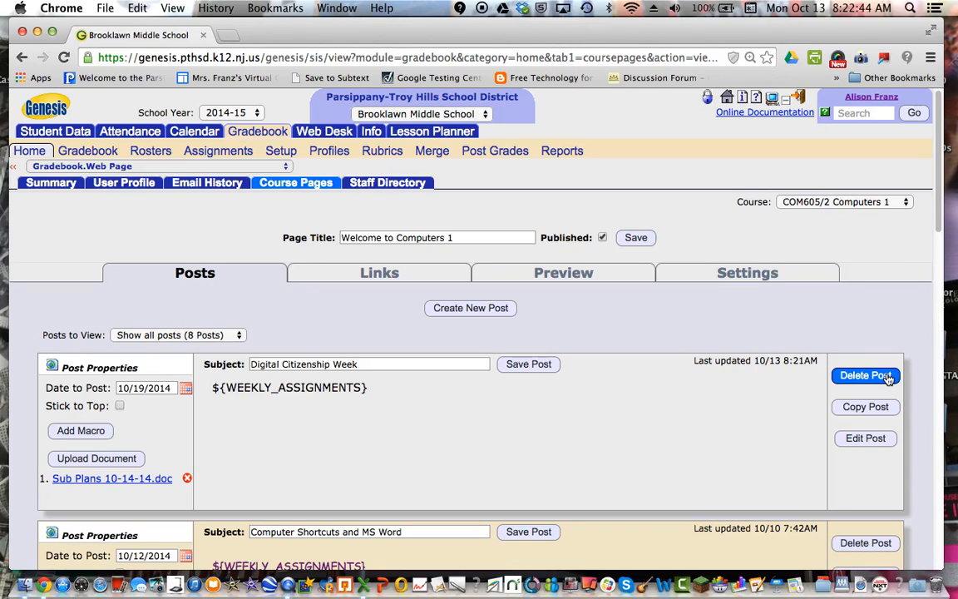
Delete the Digital Citizenship Week post and confirm, leaving seven posts listed.
scroll("down", 3)
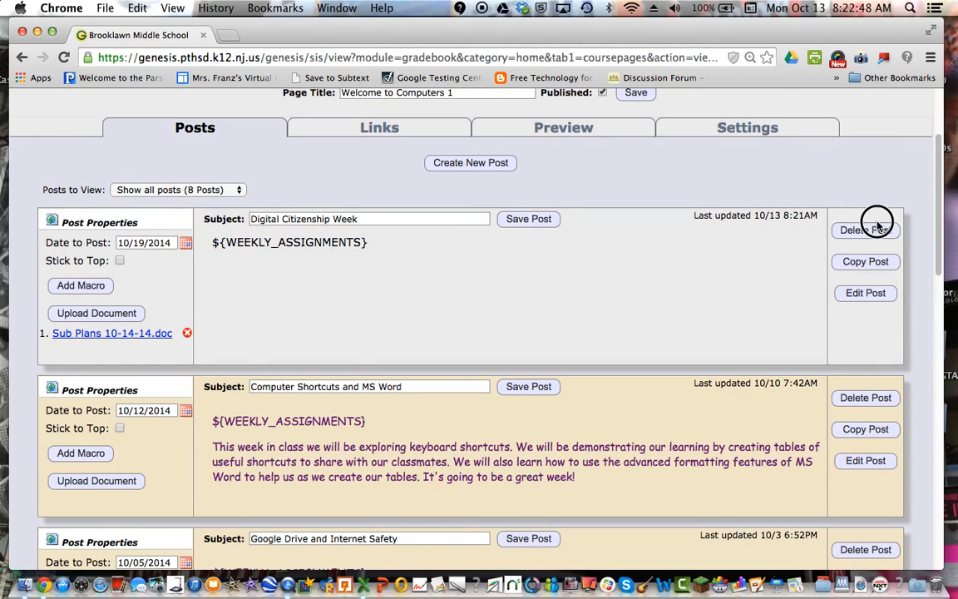
left_click(866, 230)
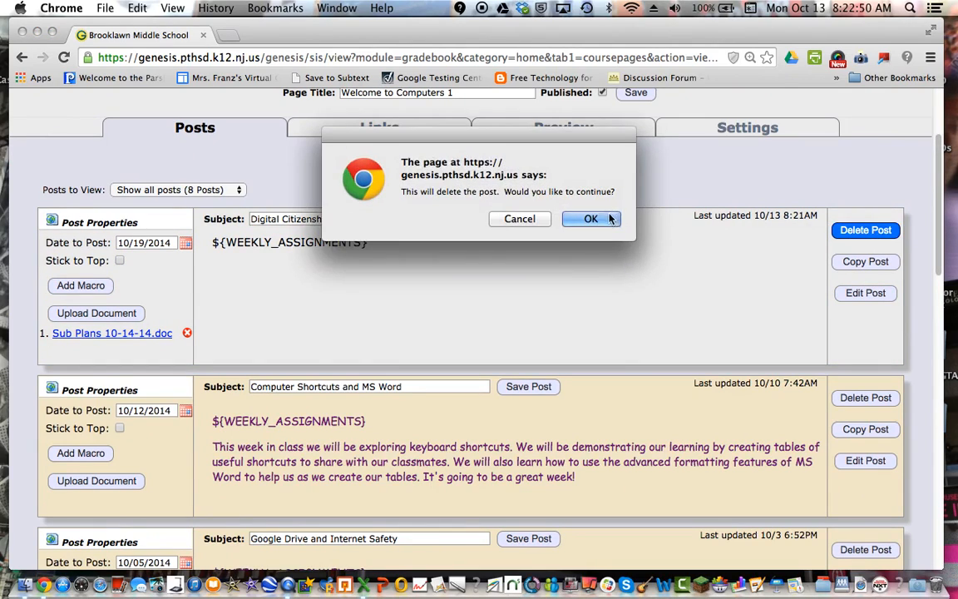
left_click(591, 218)
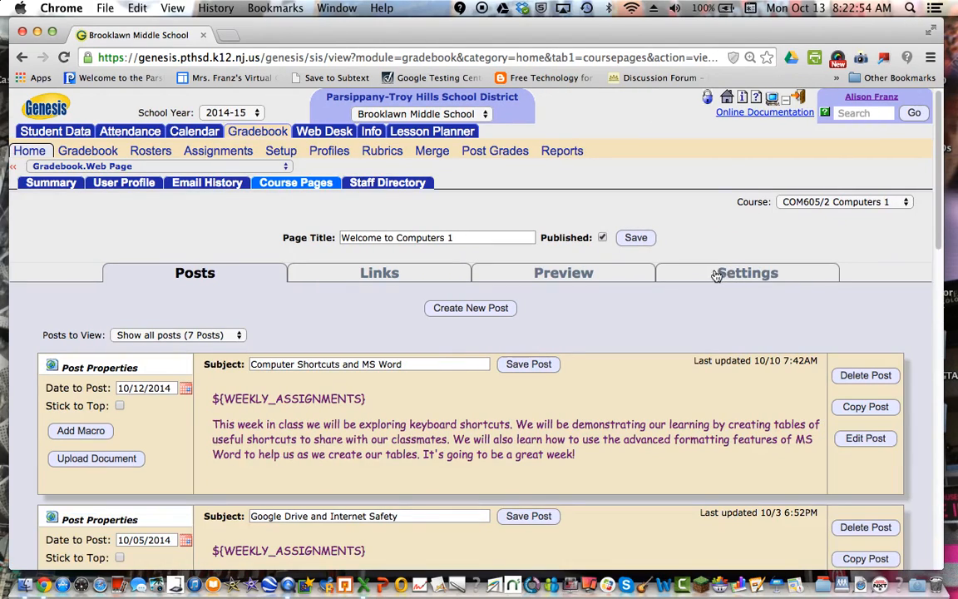
Preview the Computers 1 page as students see it, scrolling through its posts and links.
left_click(563, 273)
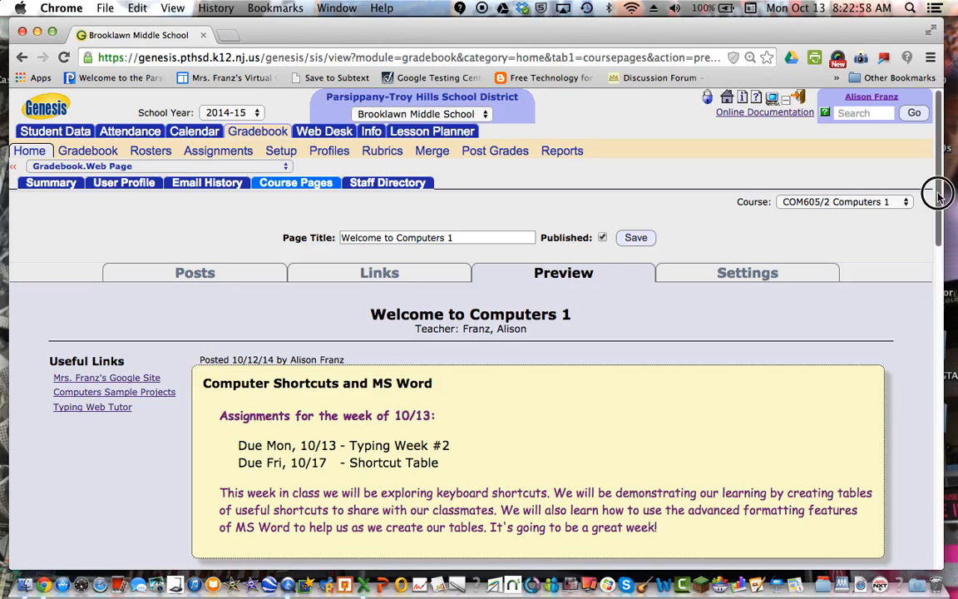
scroll("down", 3)
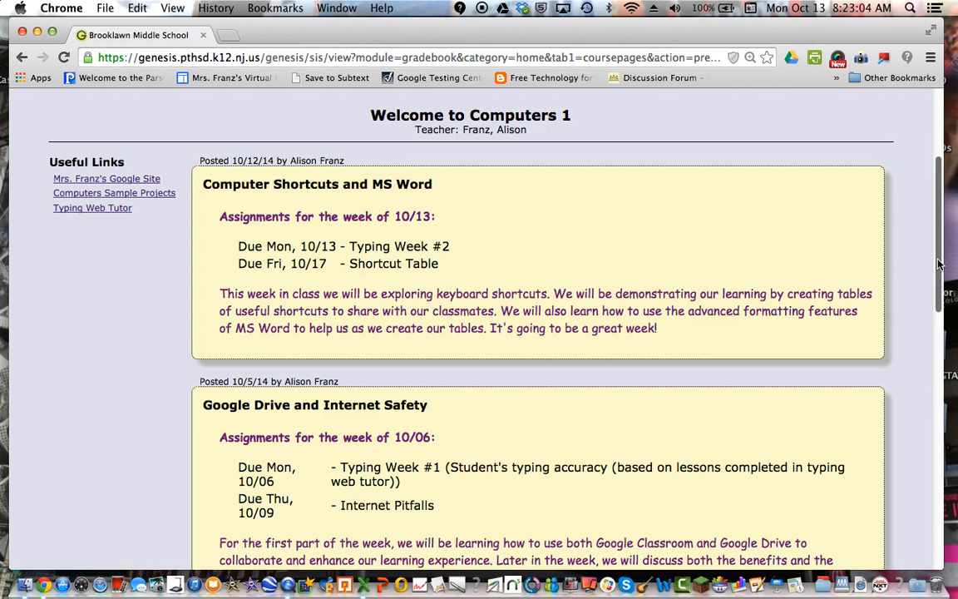
scroll("up", 3)
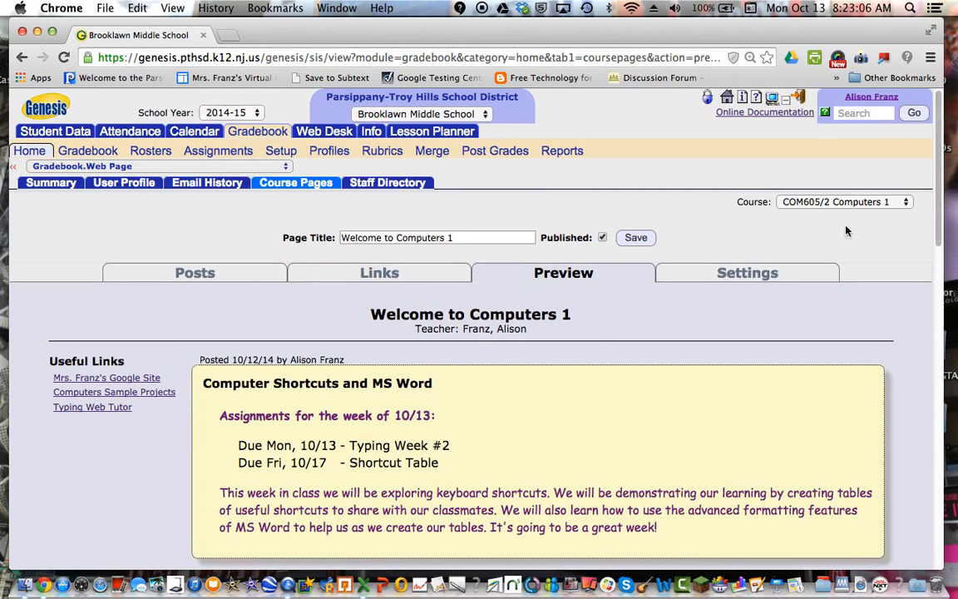
left_click(747, 273)
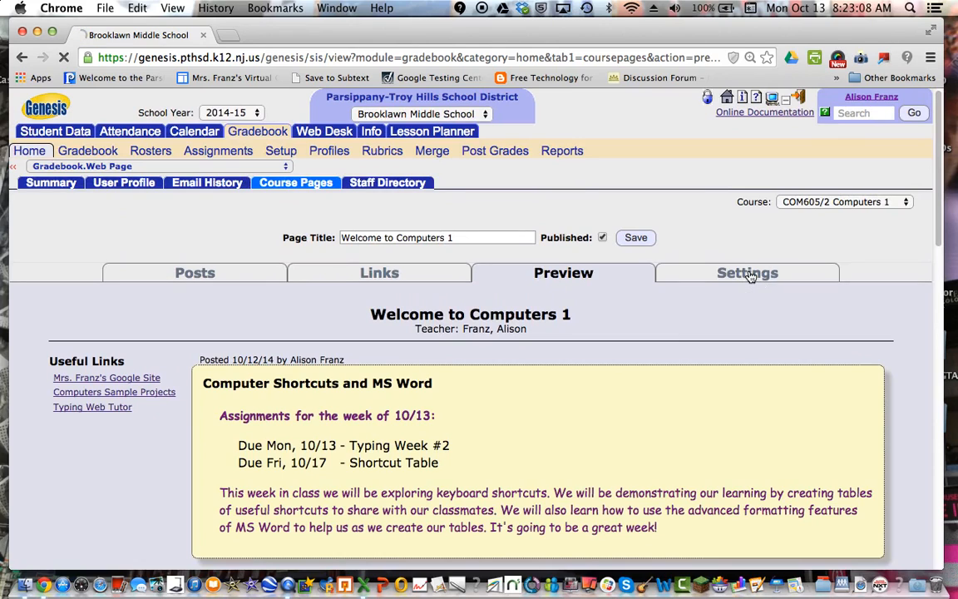
left_click(747, 272)
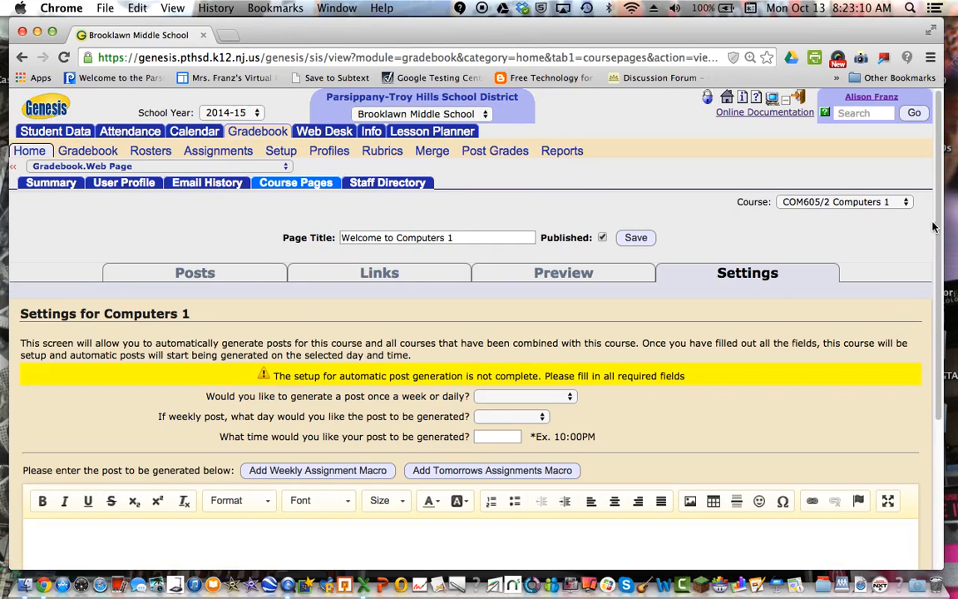
scroll("down", 3)
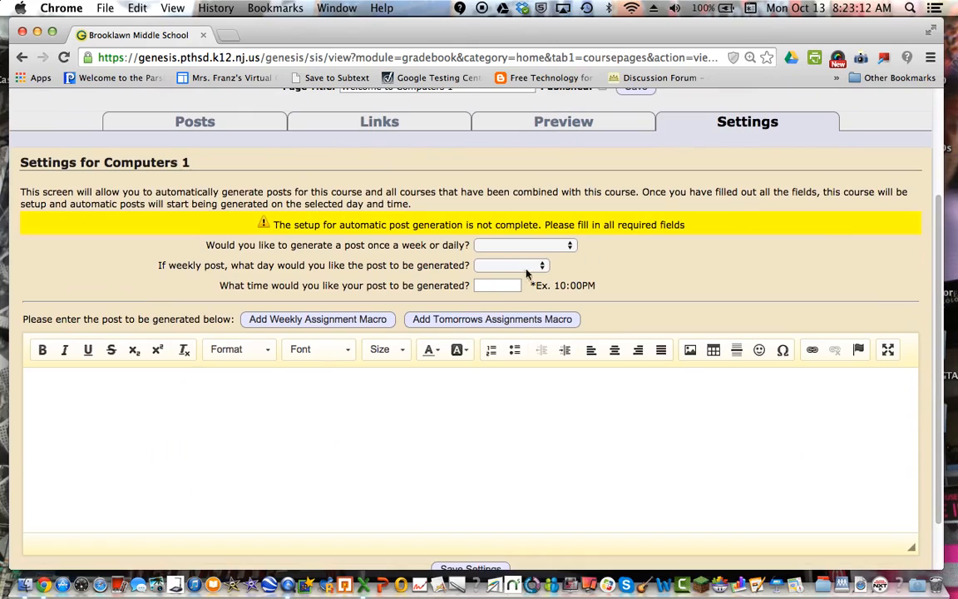
mouse_move(599, 252)
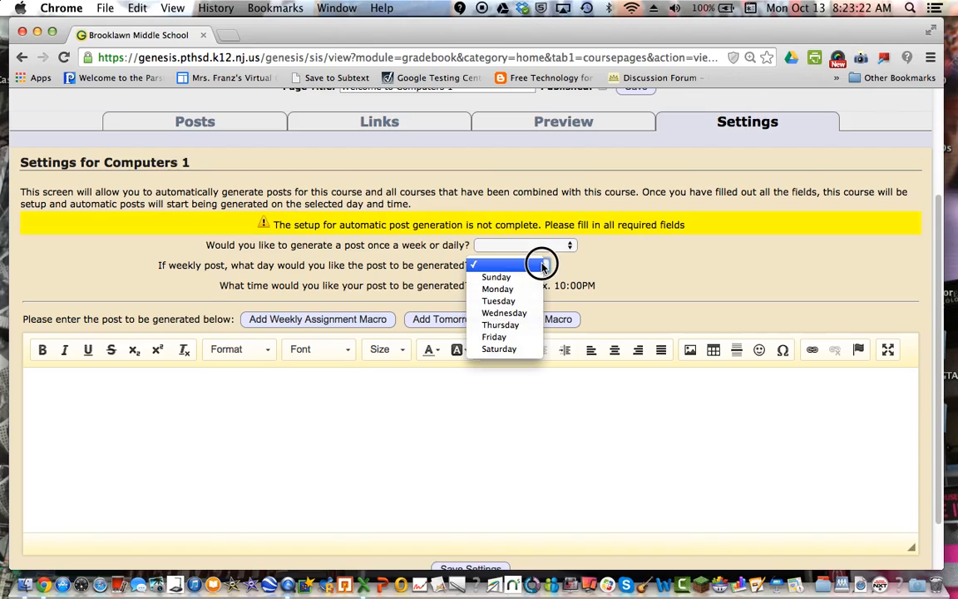
mouse_move(497, 277)
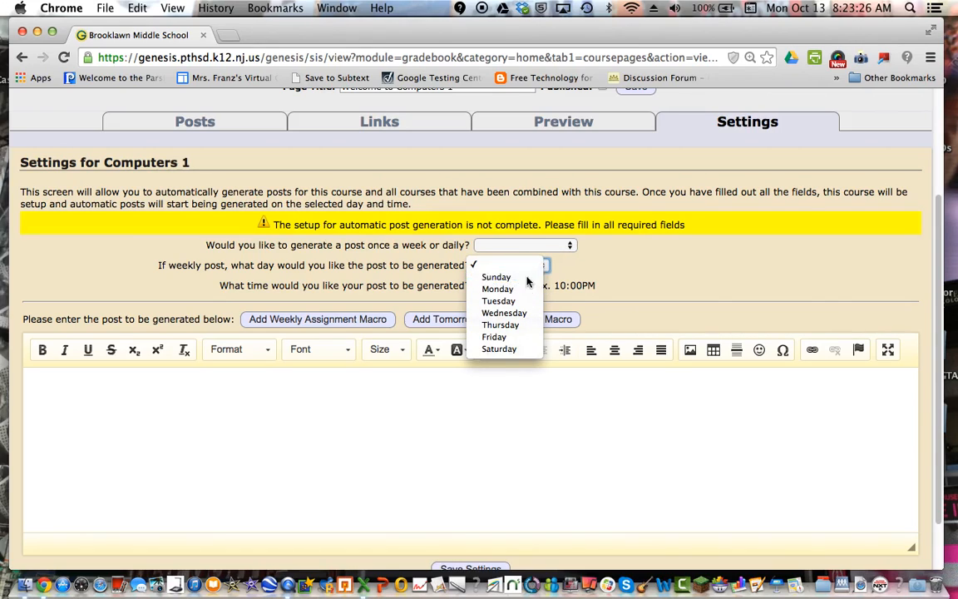
left_click(496, 276)
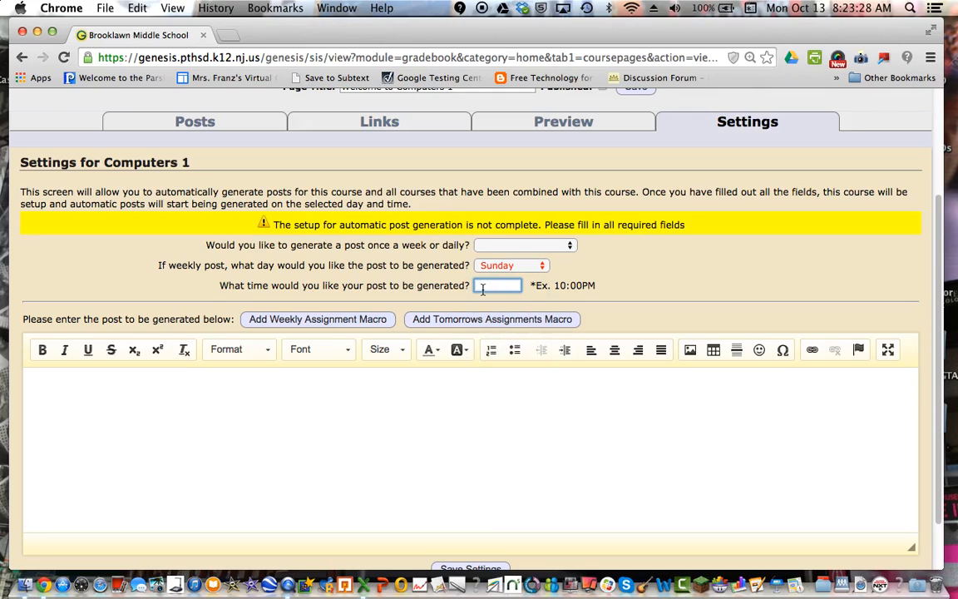
type("8:00")
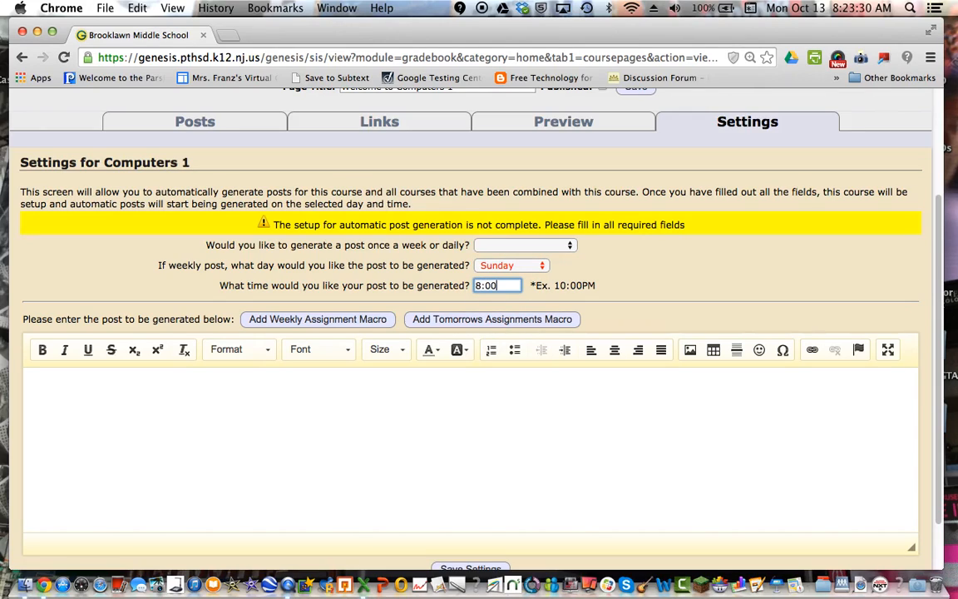
type("PM")
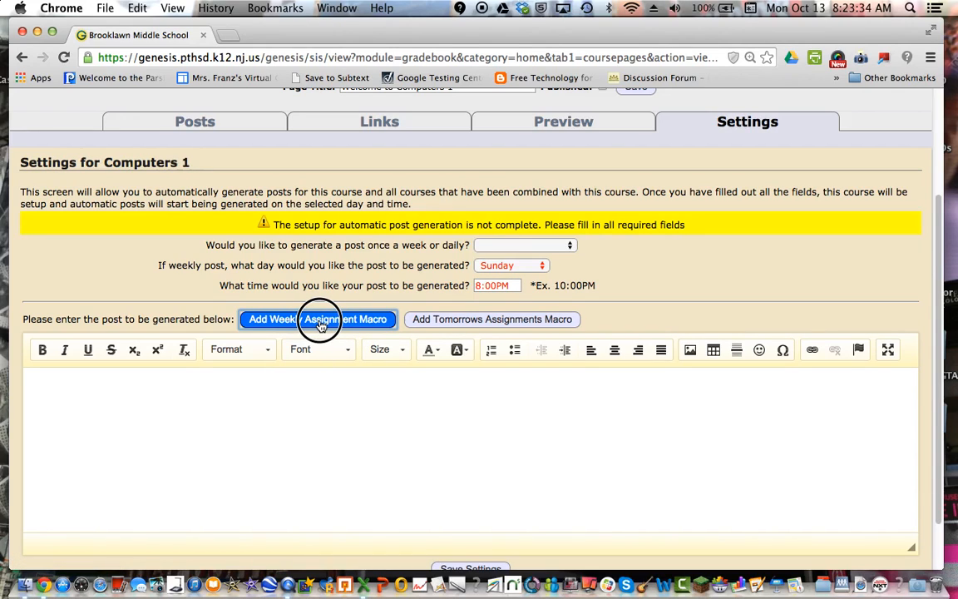
left_click(318, 319)
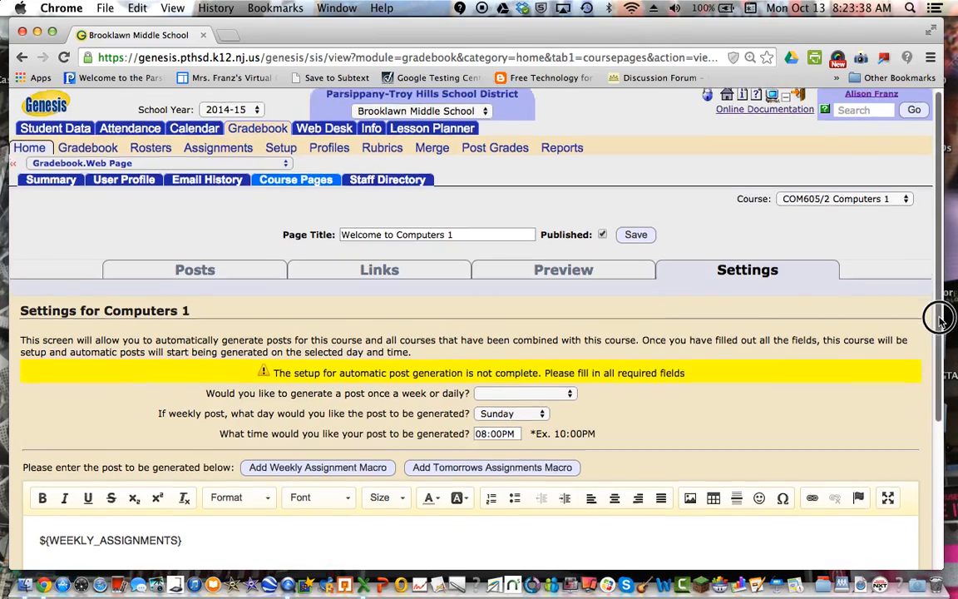
scroll("down", 3)
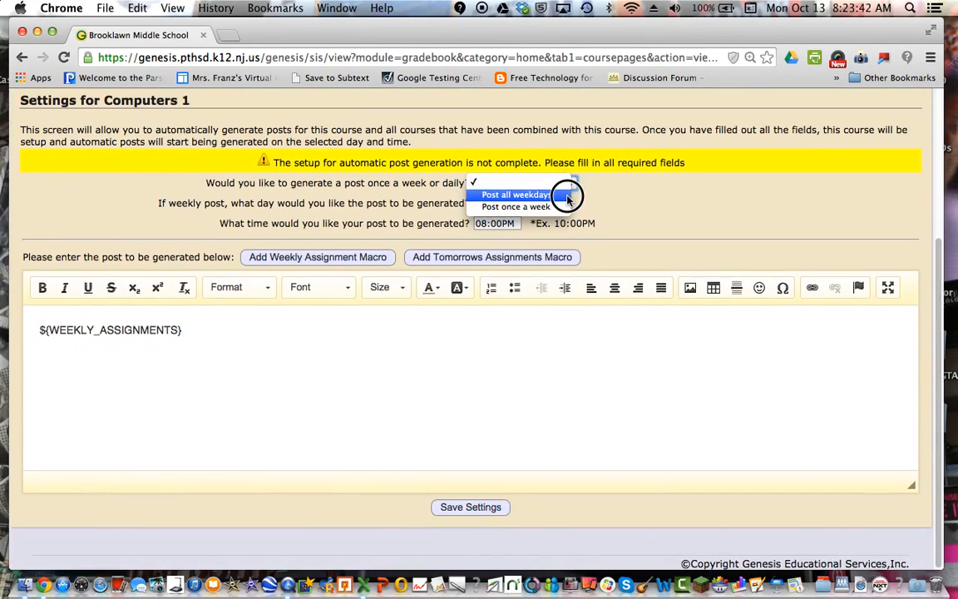
left_click(516, 206)
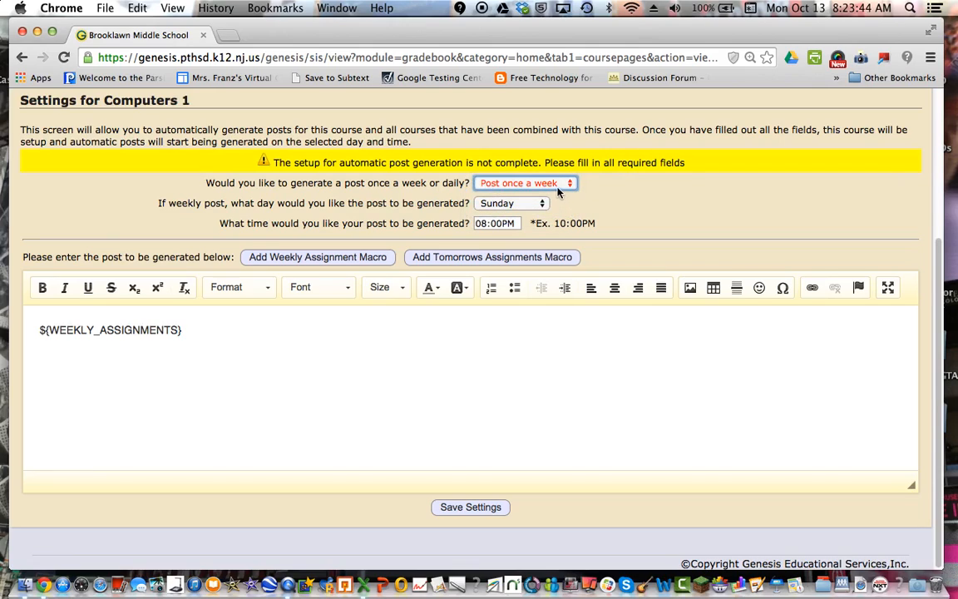
mouse_move(539, 206)
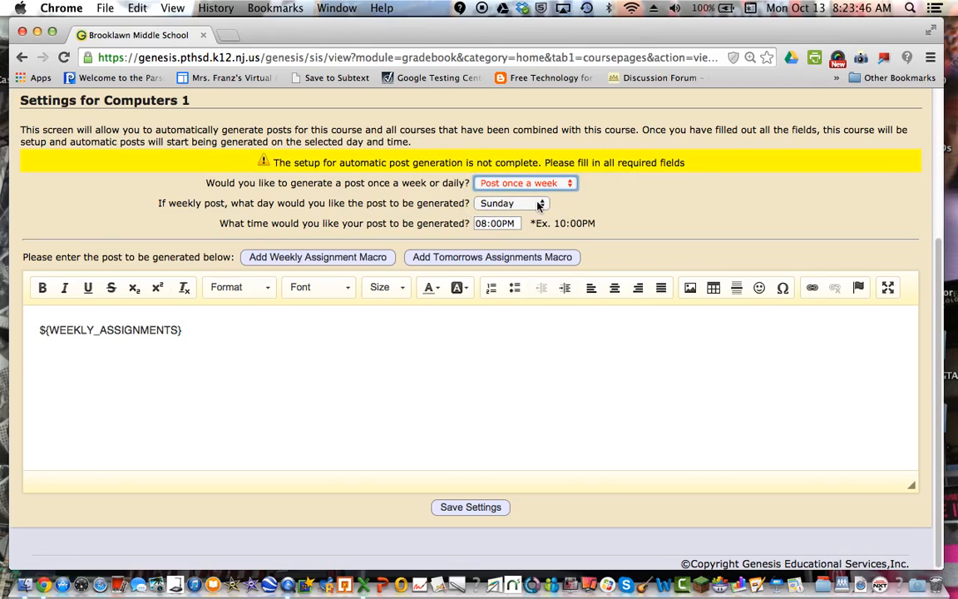
mouse_move(713, 248)
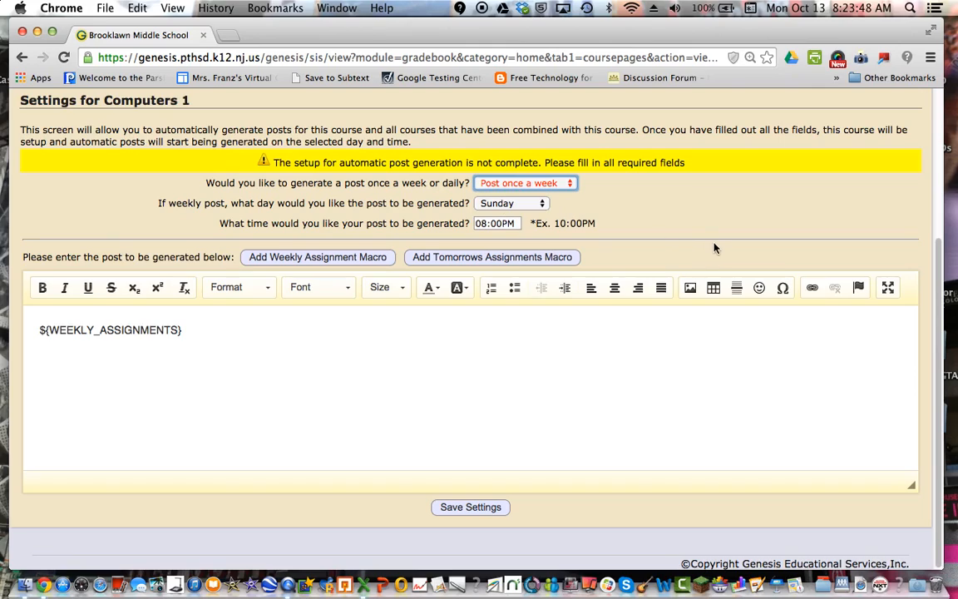
mouse_move(233, 338)
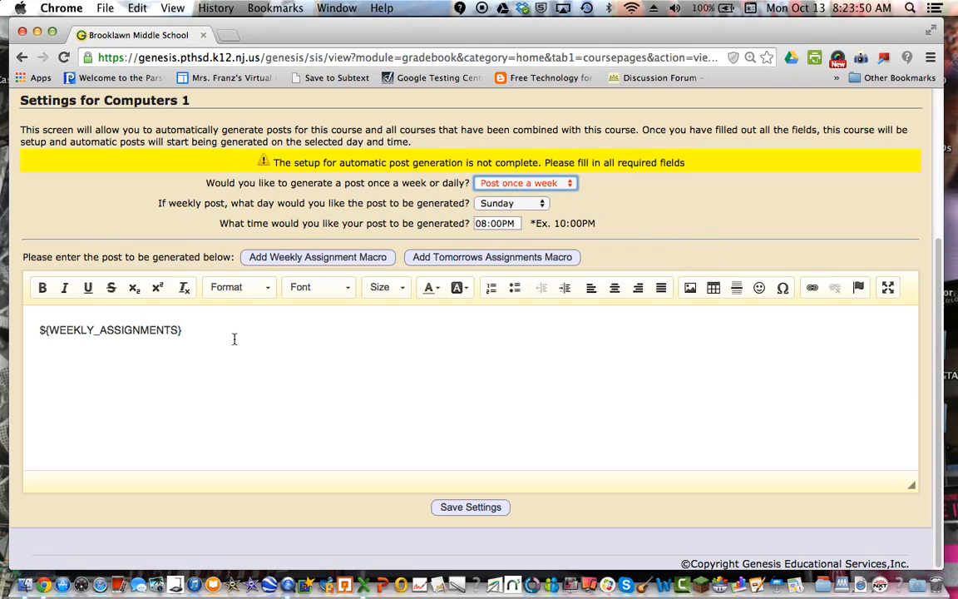
left_click(233, 339)
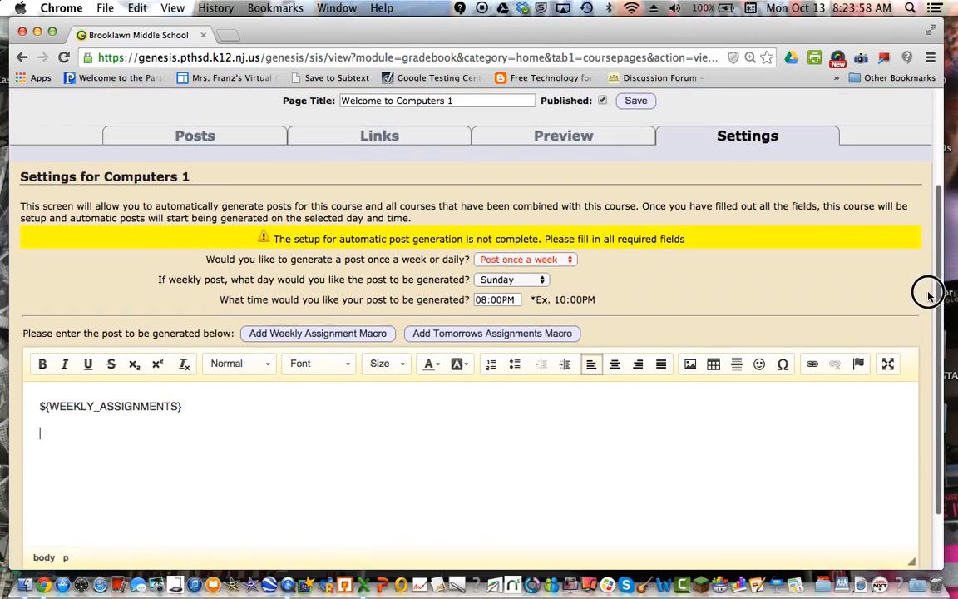
scroll("up", 3)
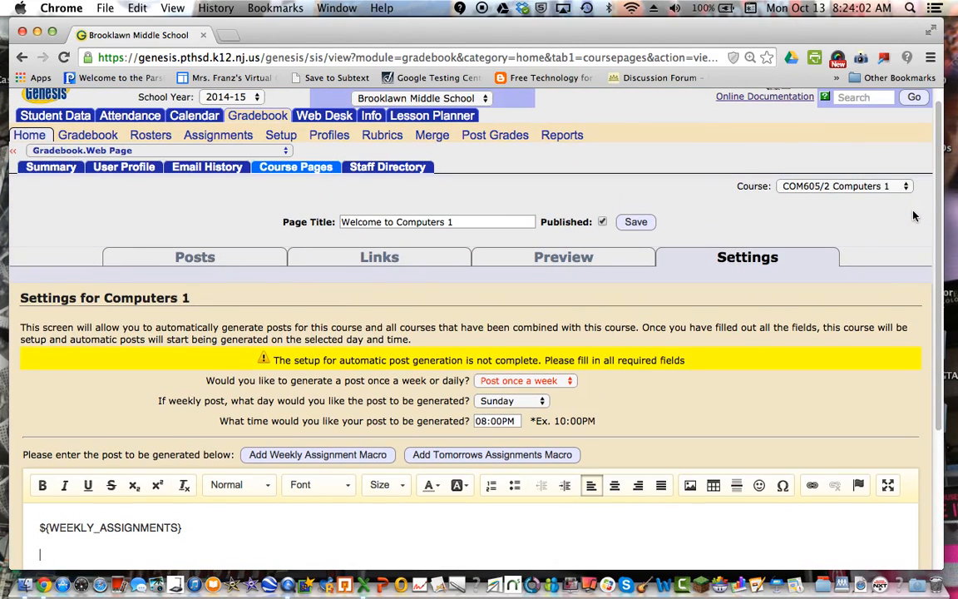
scroll("down", 3)
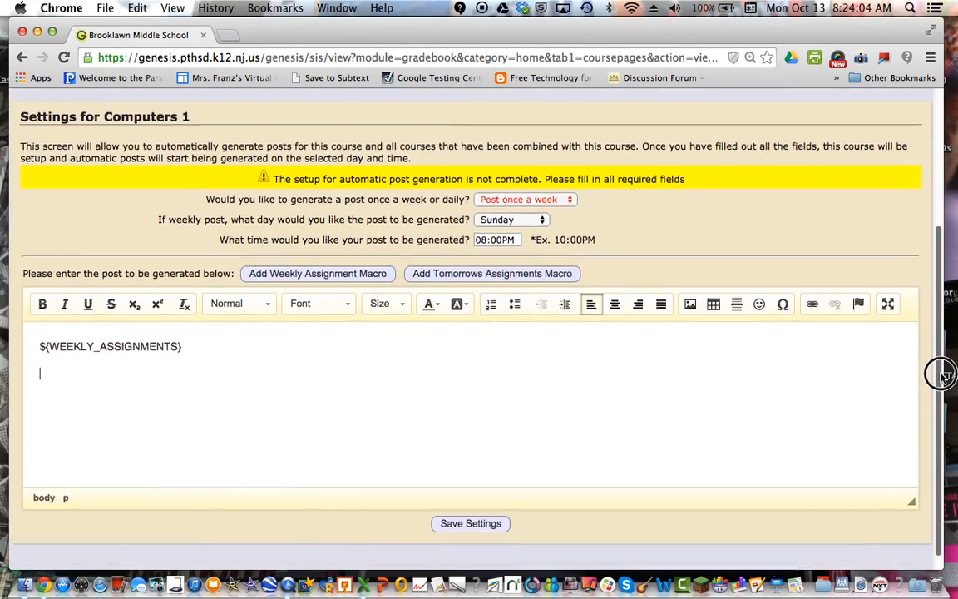
scroll("up", 3)
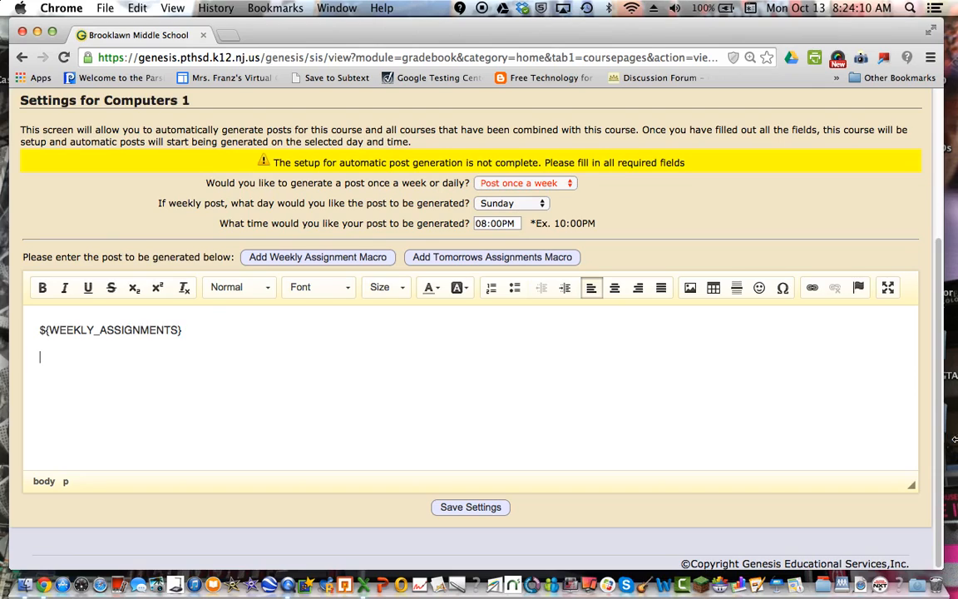
left_click(526, 182)
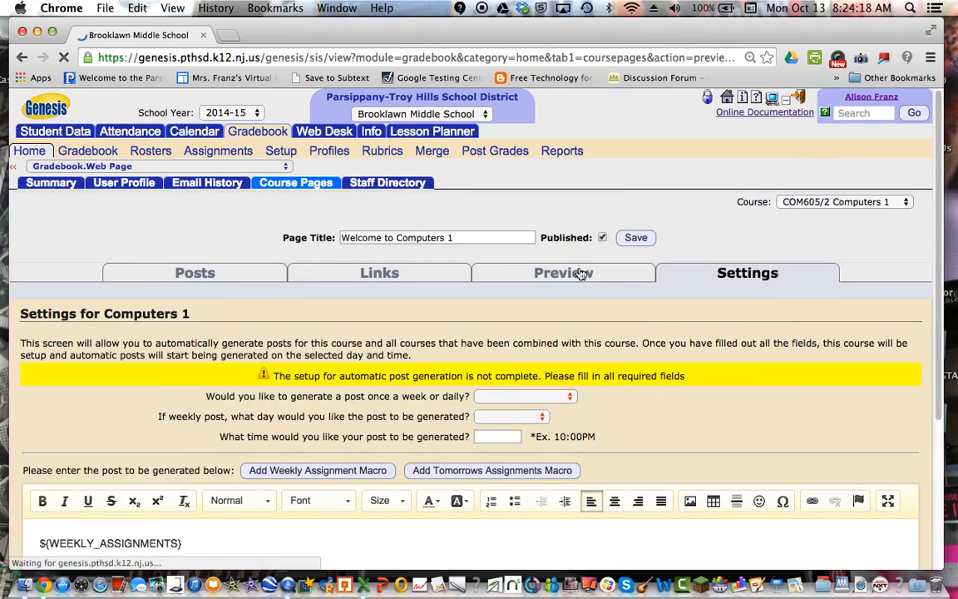
left_click(563, 273)
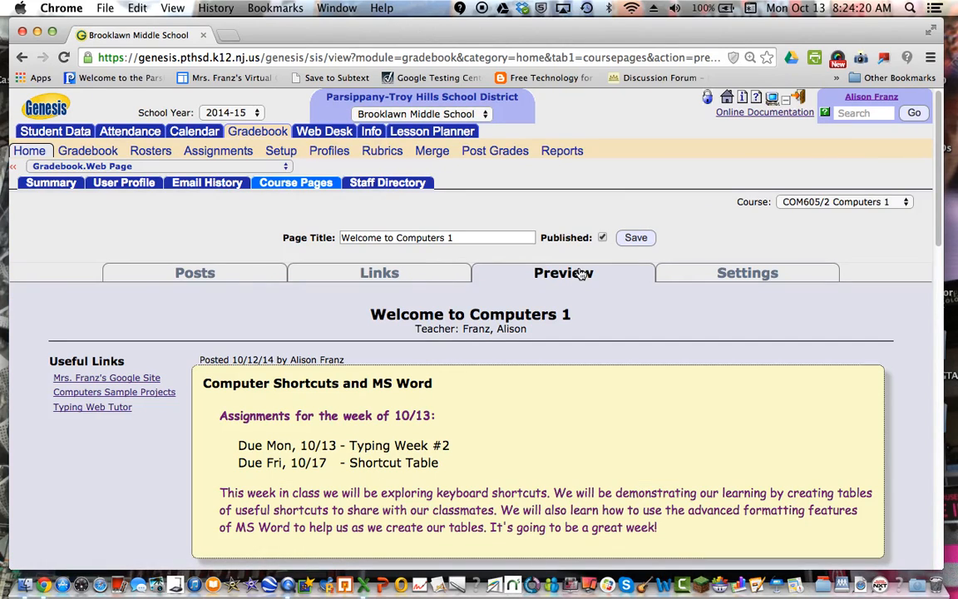